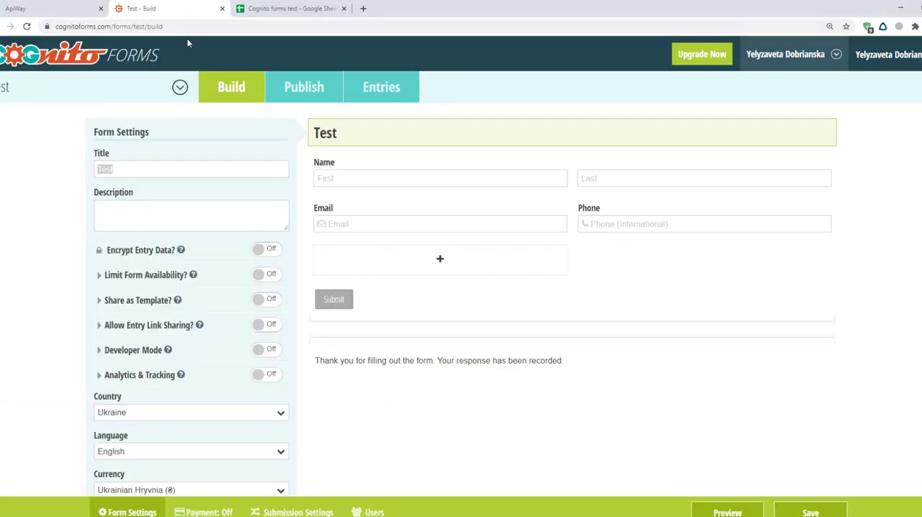
mouse_move(446, 311)
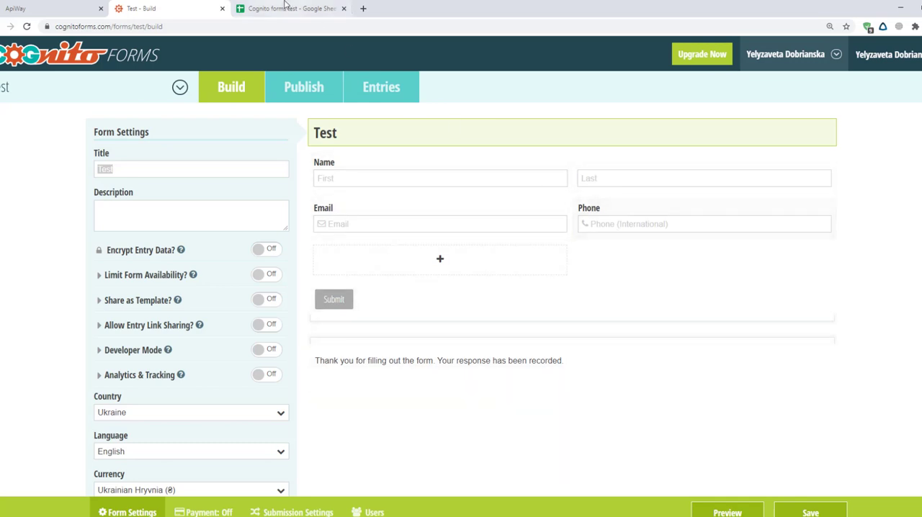
- View the Cognito forms test spreadsheet with Name, Email and Phone number columns, then return to ApiWay
click(291, 9)
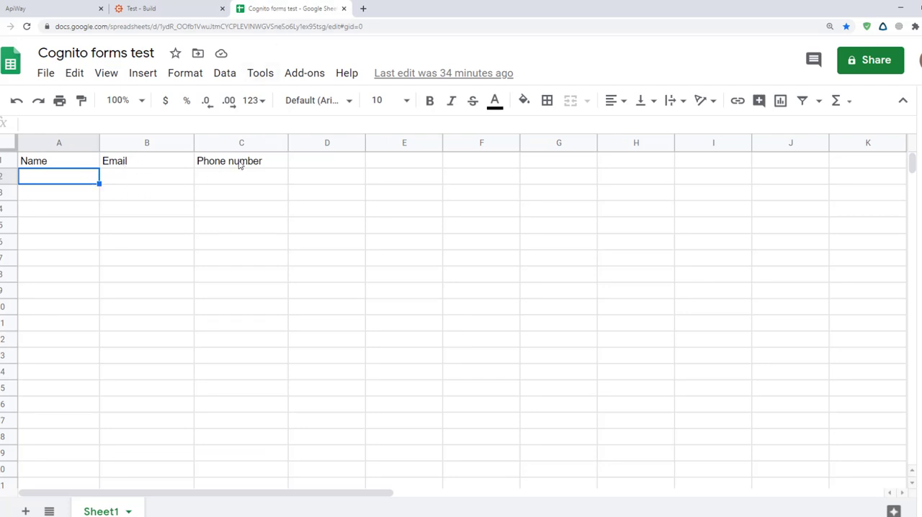
click(51, 8)
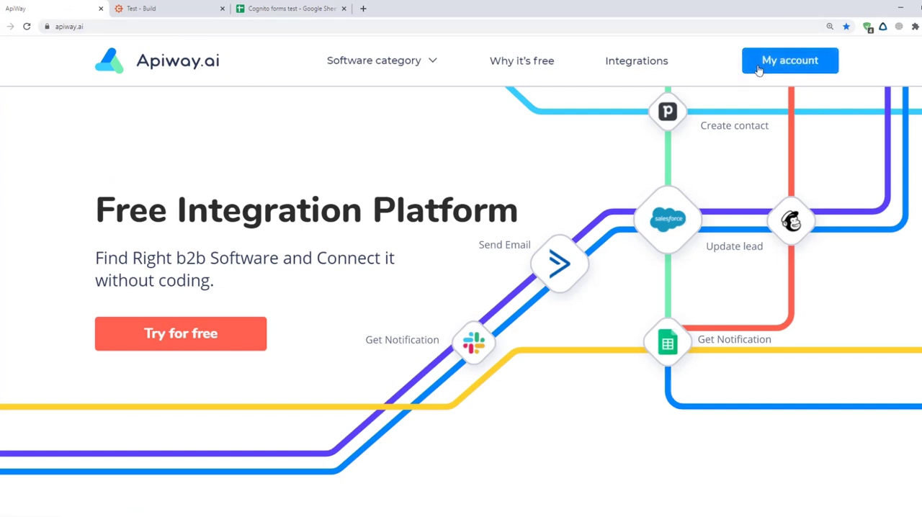
- Select Google Sheets and CognitoForms from the Apps catalogue so both appear under My apps
click(789, 60)
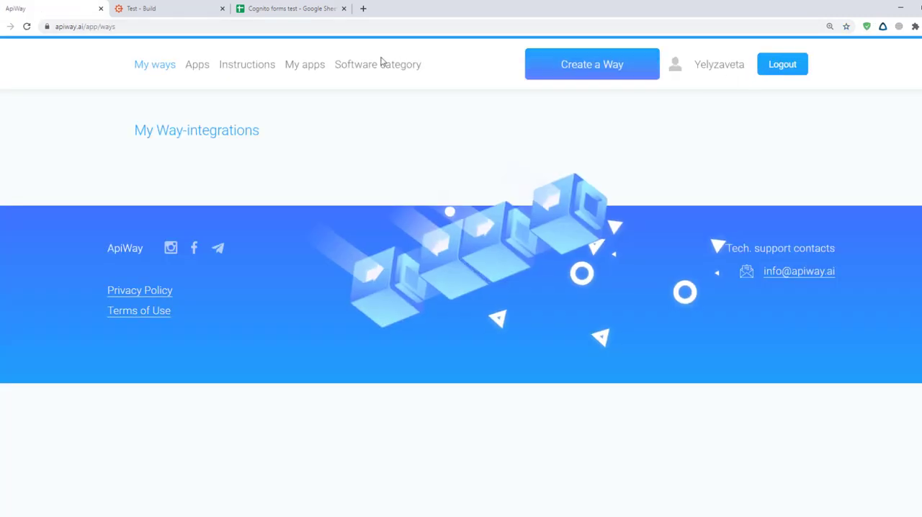
click(196, 63)
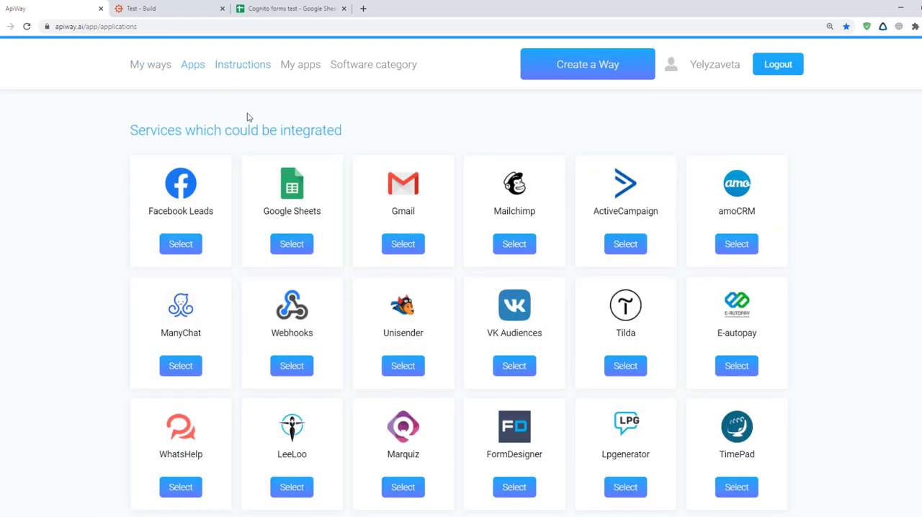
click(291, 244)
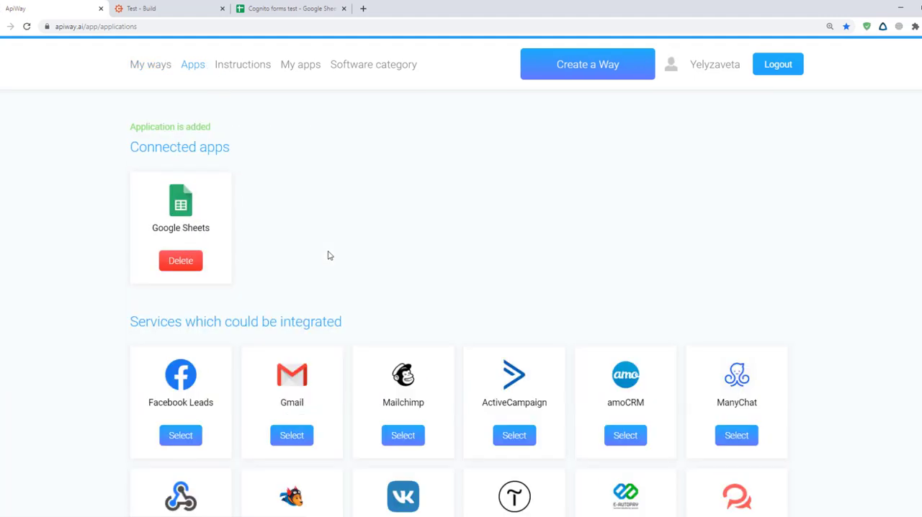
scroll(down, 3)
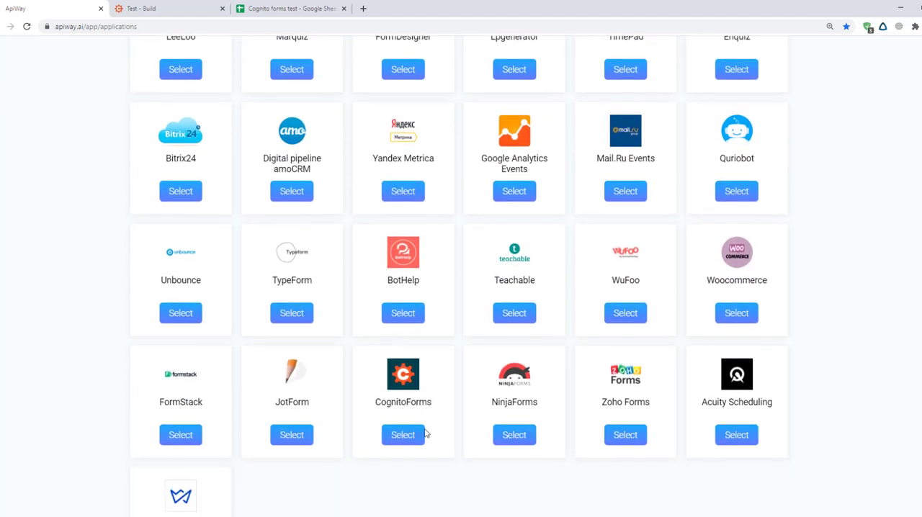
click(403, 435)
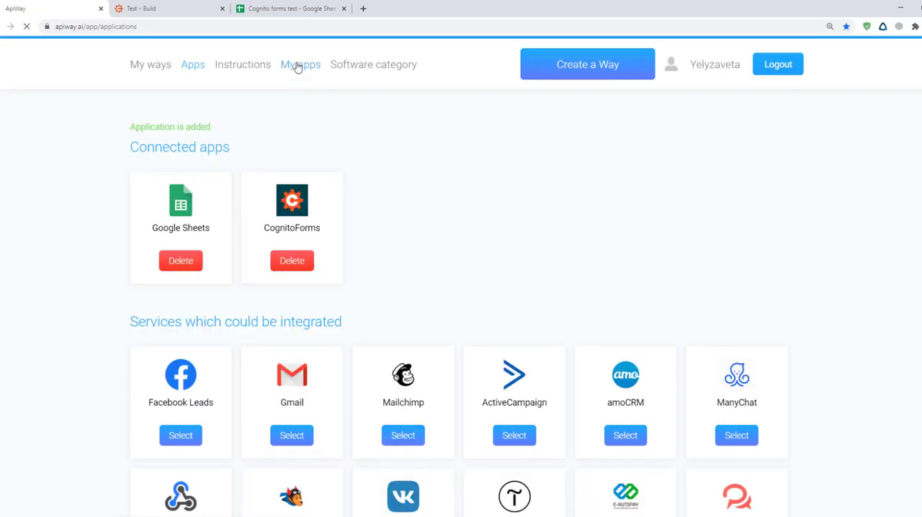
click(300, 63)
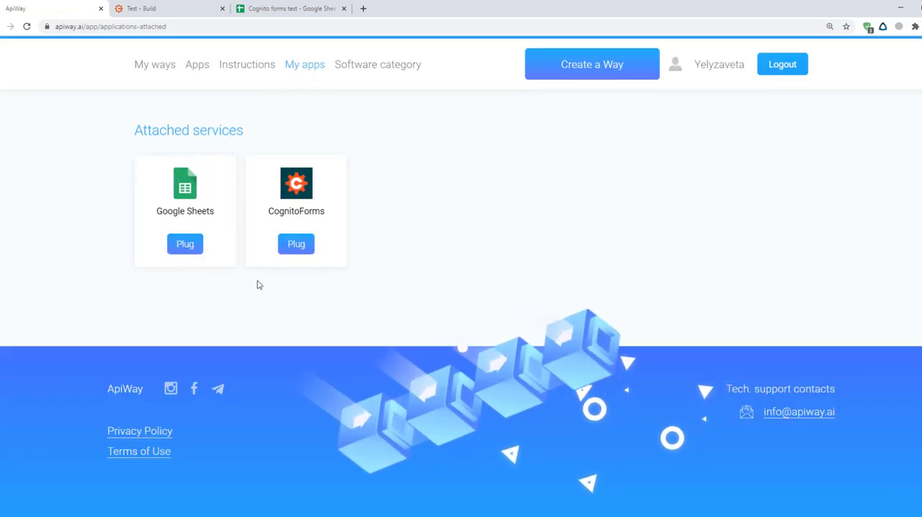
- Plug in CognitoForms, confirming it is already connected, and return to My apps
click(296, 243)
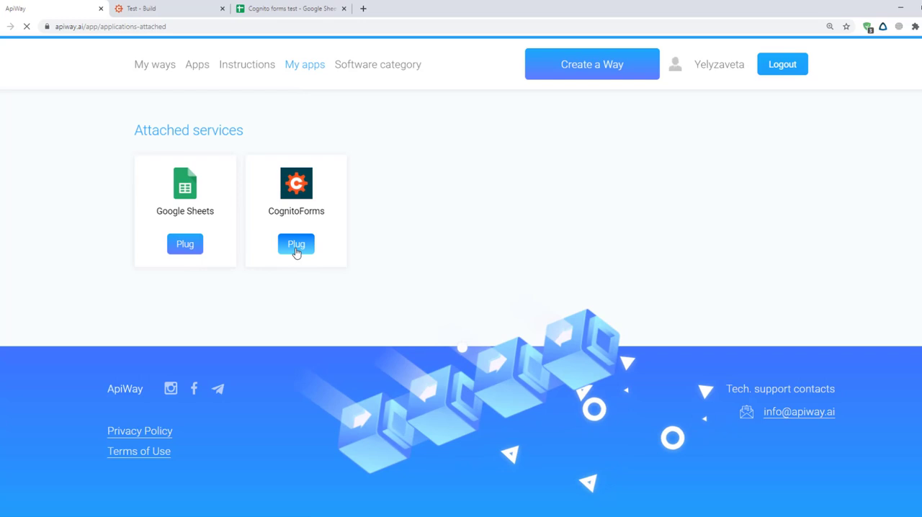
click(295, 244)
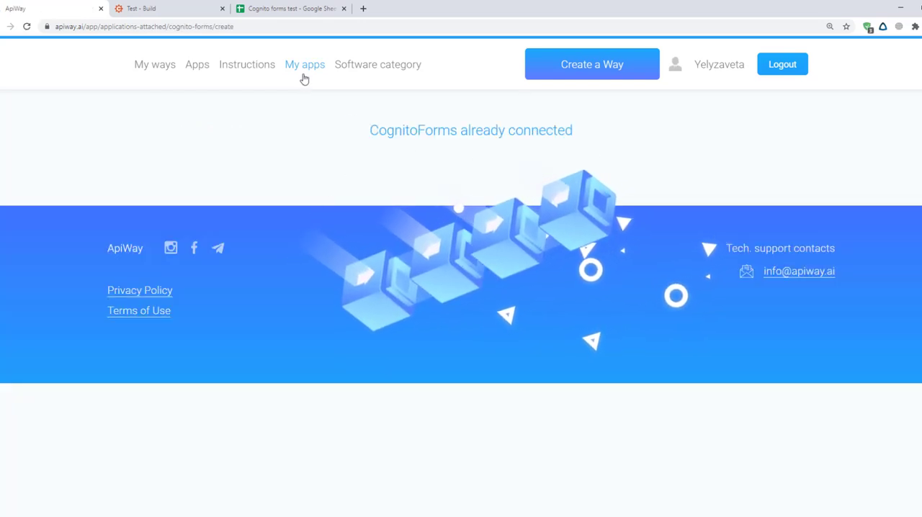
click(304, 64)
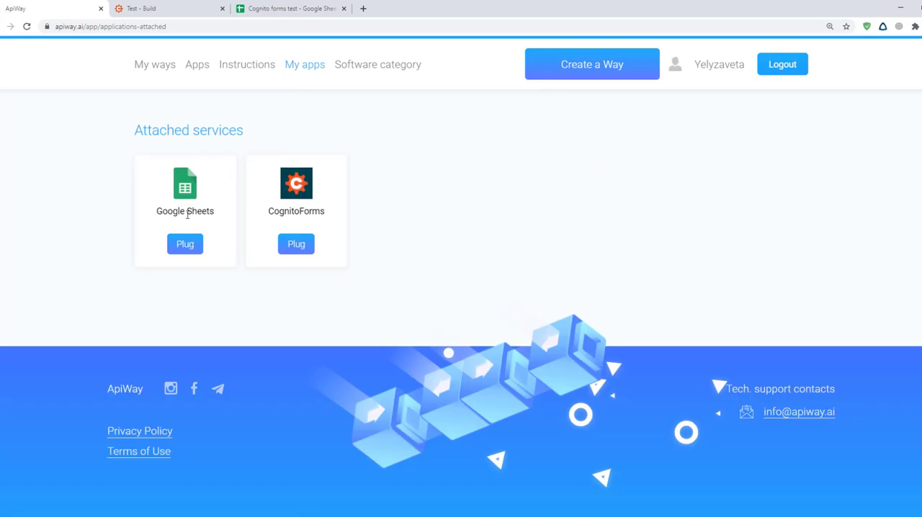
- Connect Google Sheets by signing in with the Google account and allowing Drive and spreadsheet access
click(184, 244)
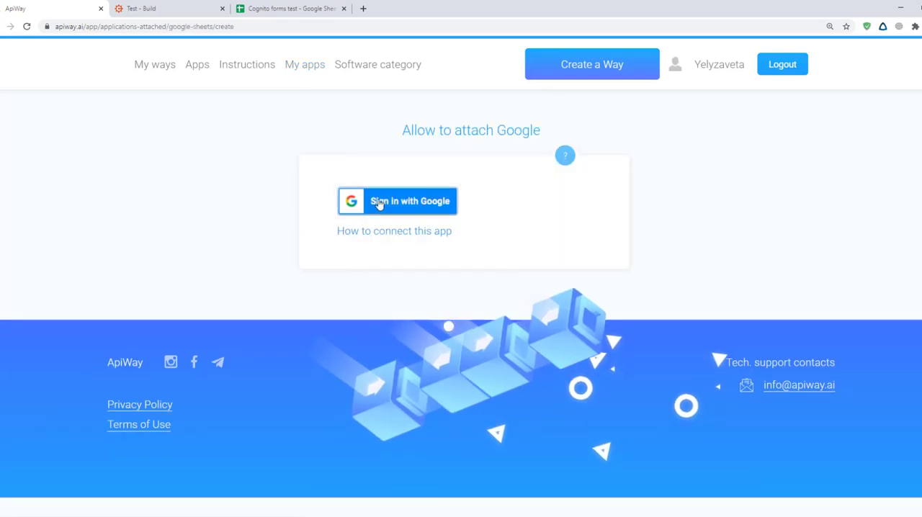
click(398, 202)
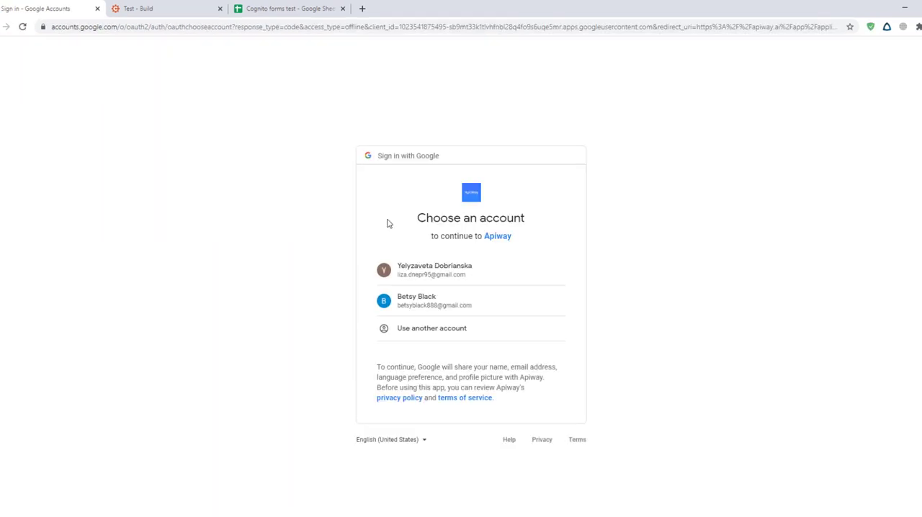
mouse_move(504, 300)
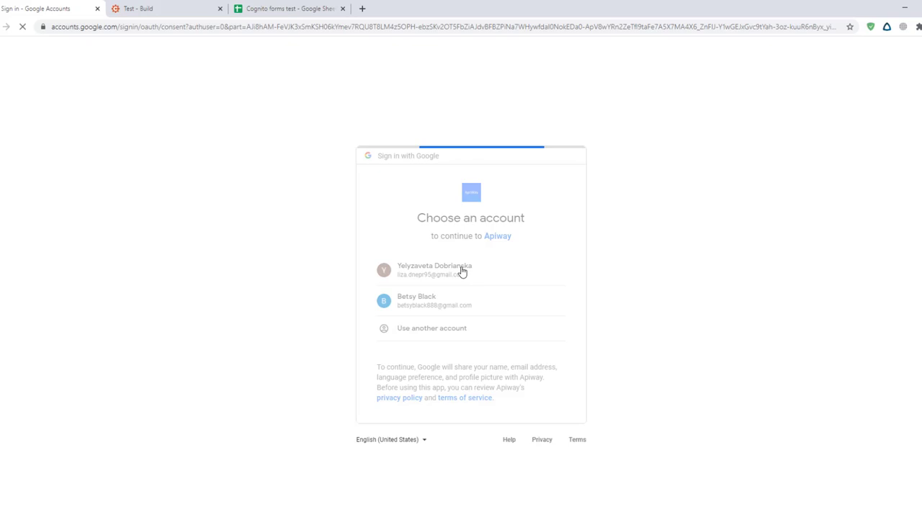
click(435, 270)
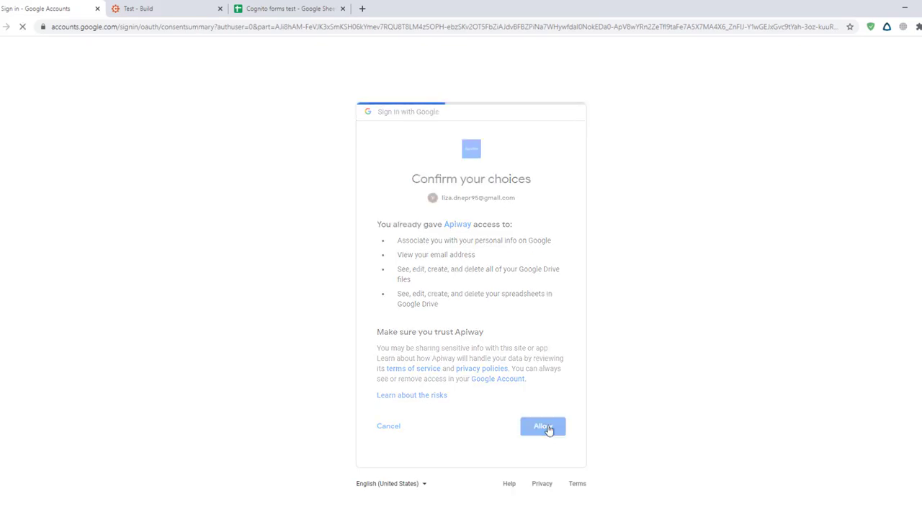
click(542, 426)
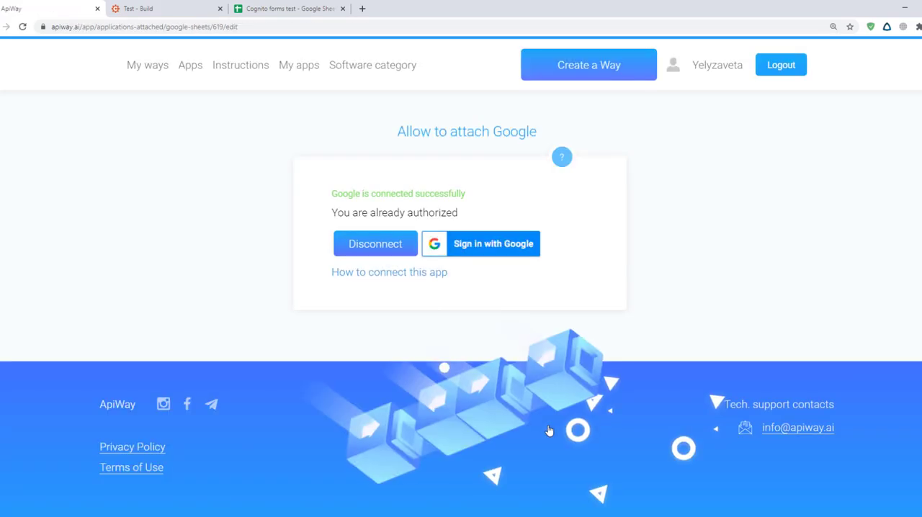
mouse_move(476, 199)
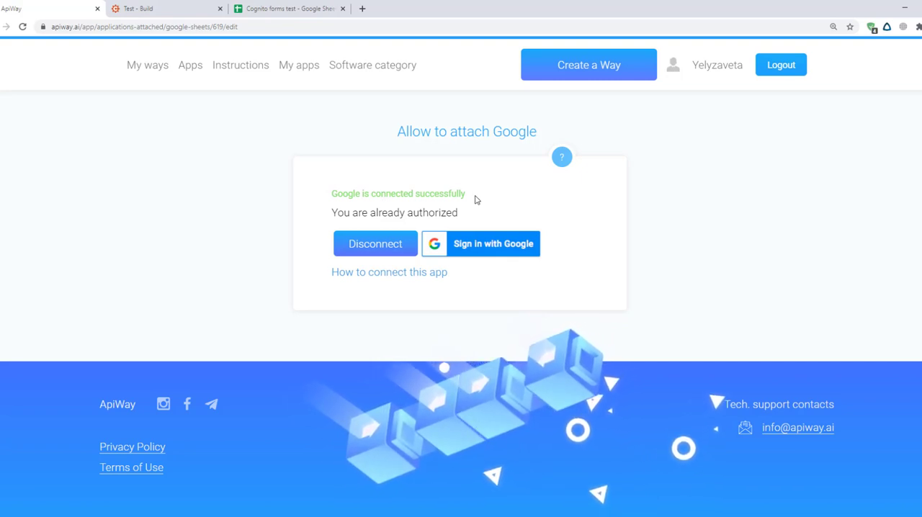
- Create a new way named 'Cognito Forms and Google Sheets'
click(588, 65)
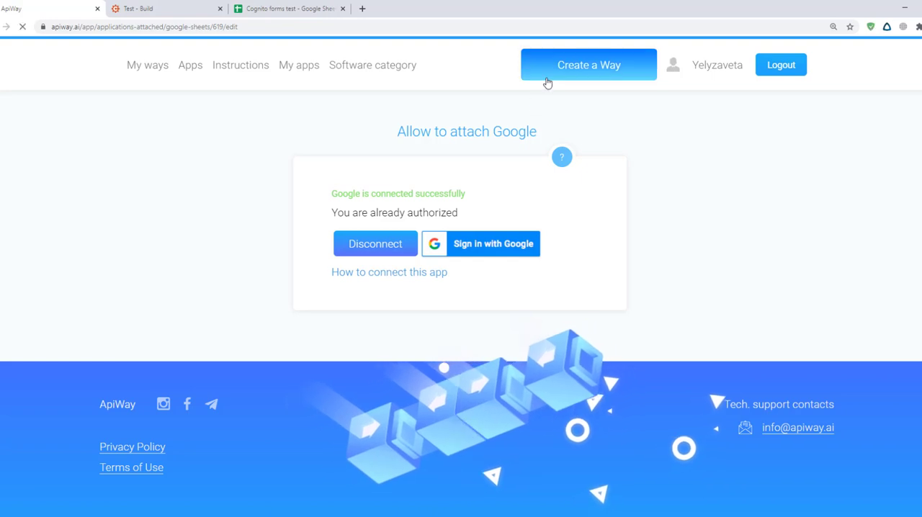
click(588, 63)
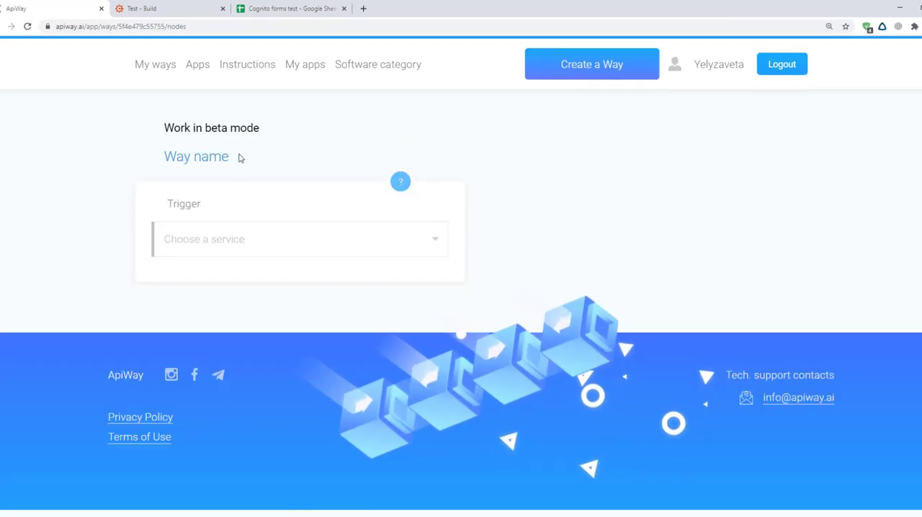
double_click(196, 156)
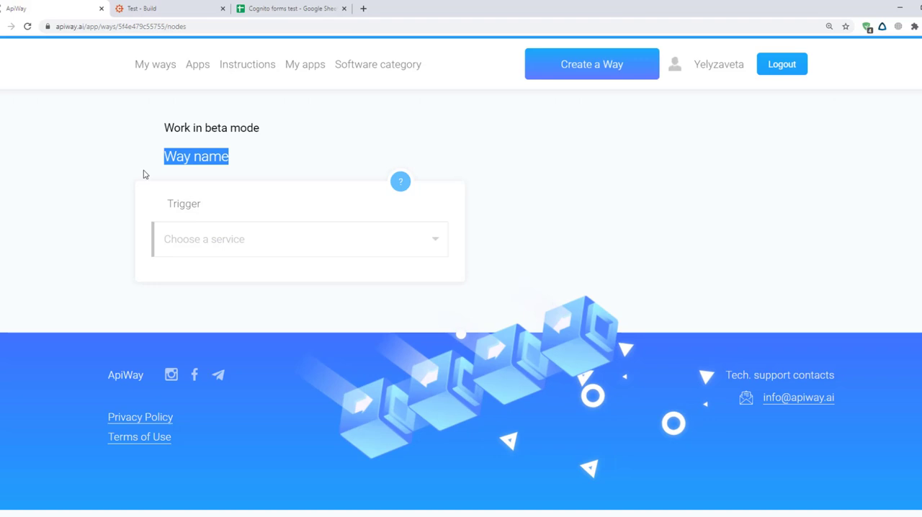
text(Cognito Forms a)
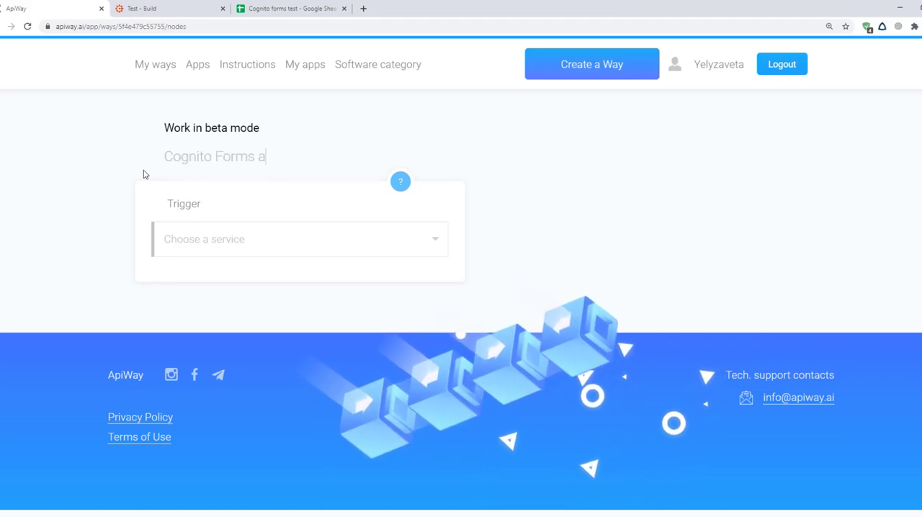
text(nd Google)
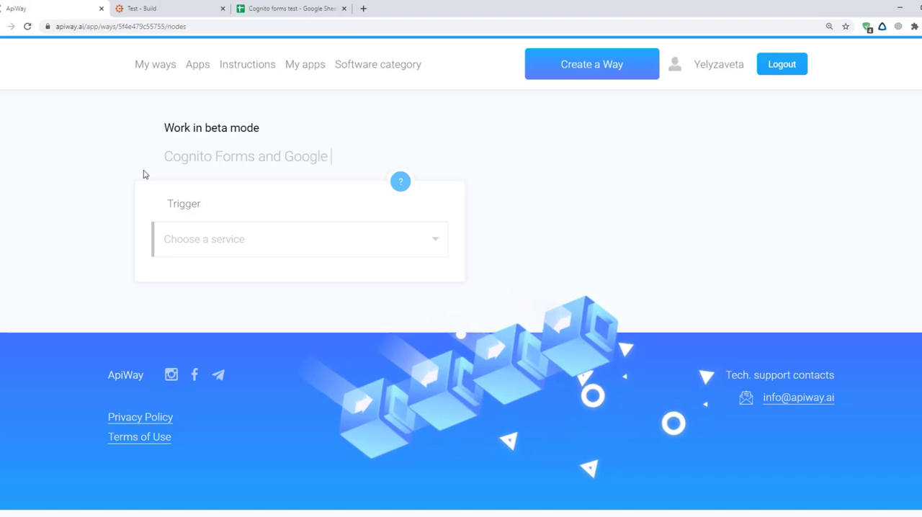
text(Sheets)
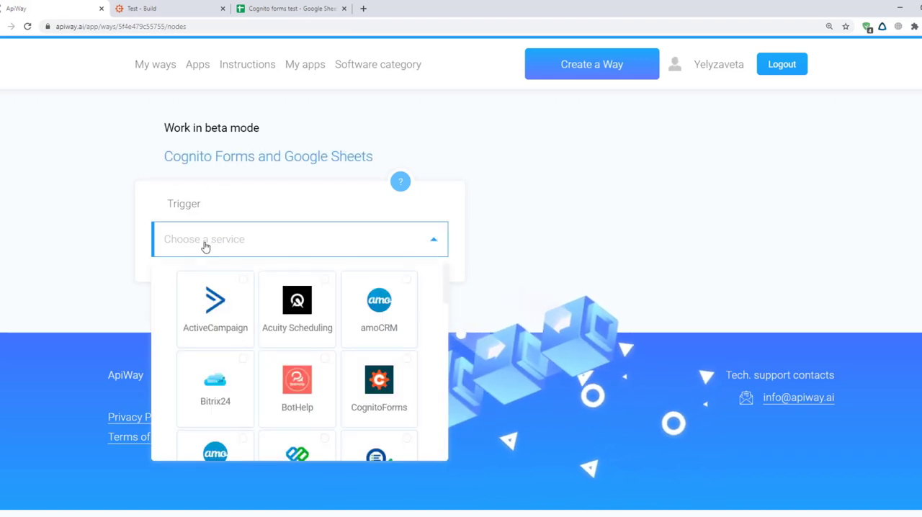
- Set the CognitoForms trigger to Form Completion and select its webhook address for copying
click(379, 389)
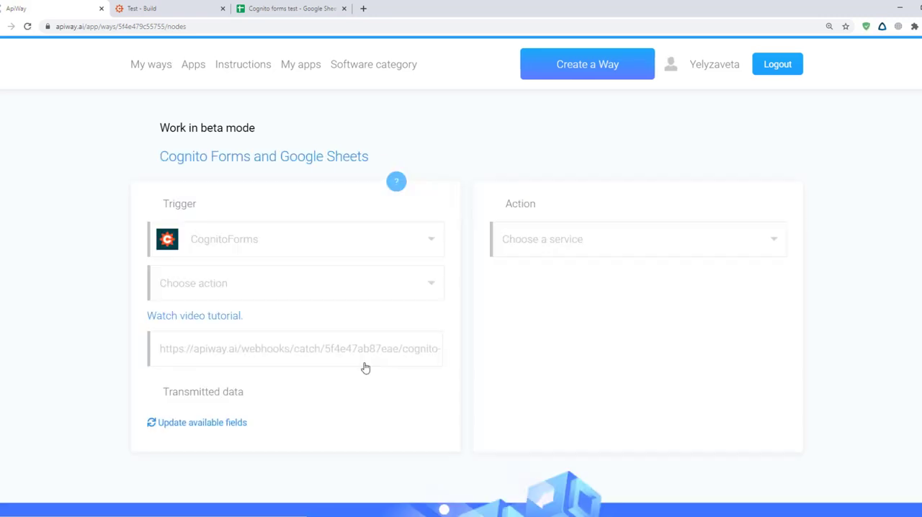
click(295, 283)
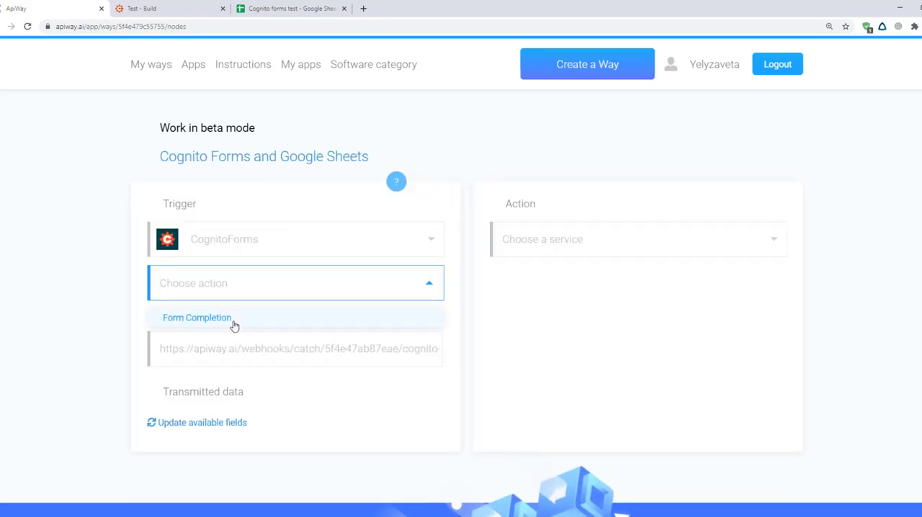
click(196, 318)
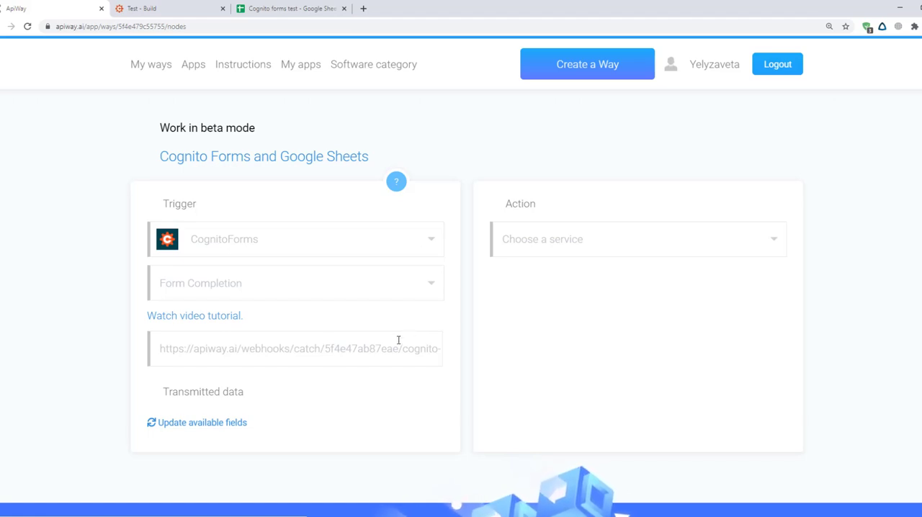
drag(160, 348, 367, 348)
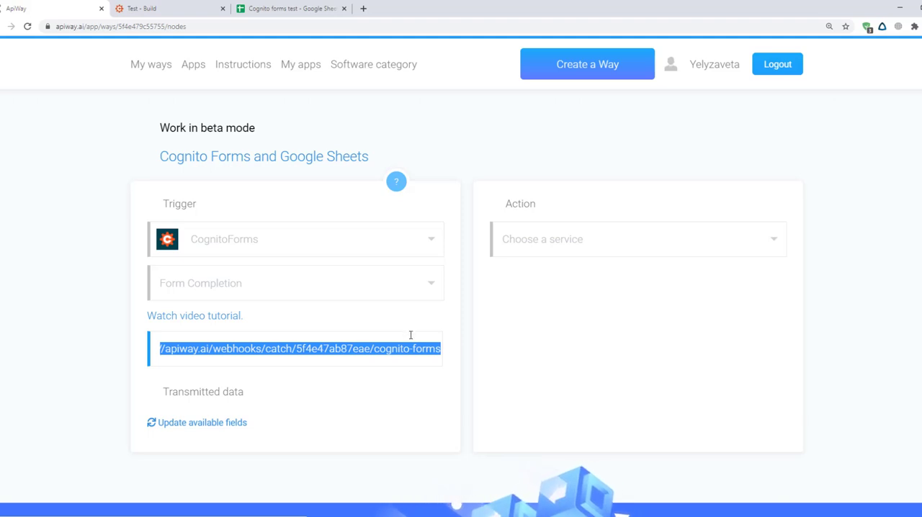
click(170, 9)
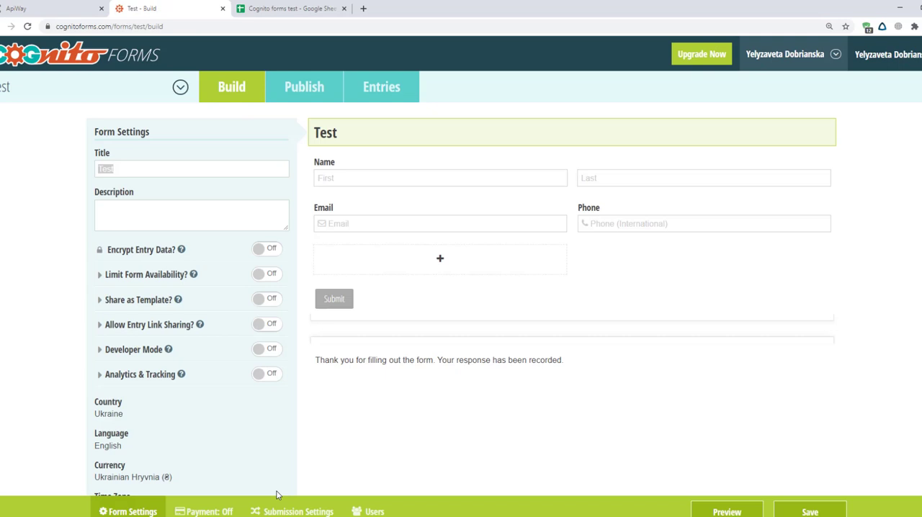
click(297, 511)
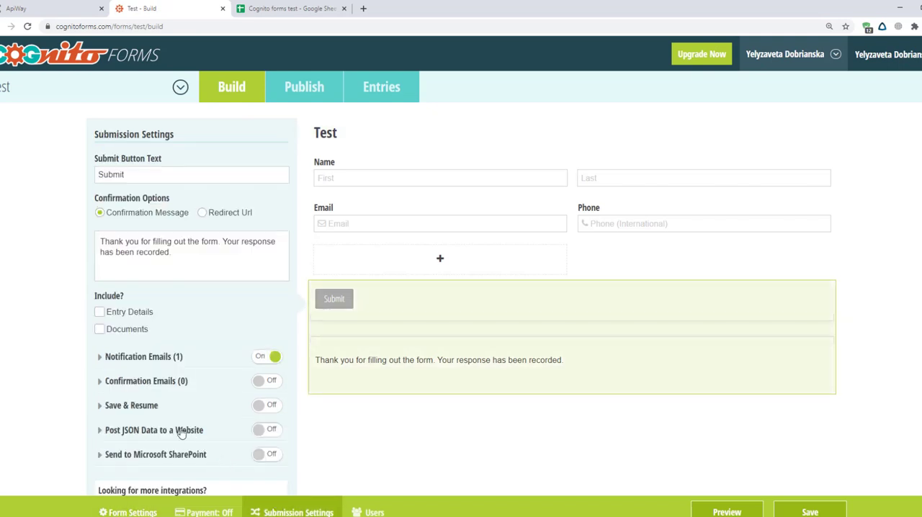
click(268, 430)
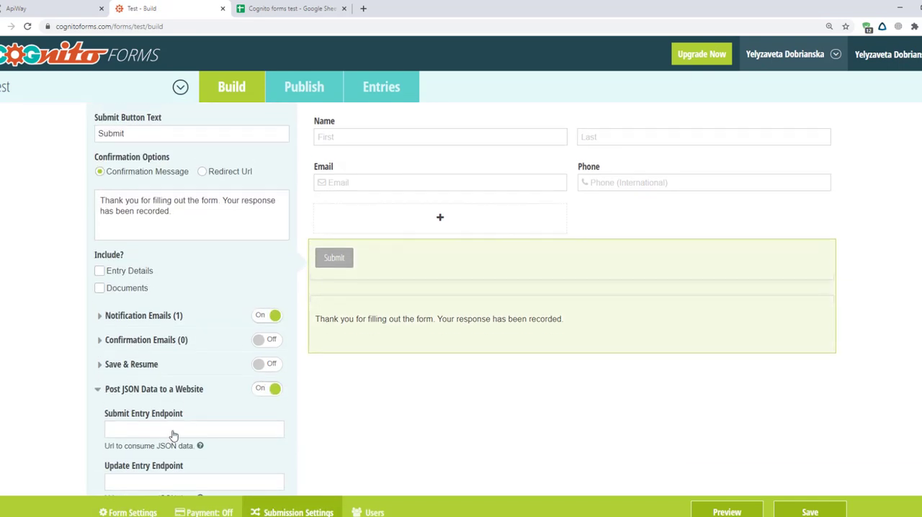
scroll(down, 3)
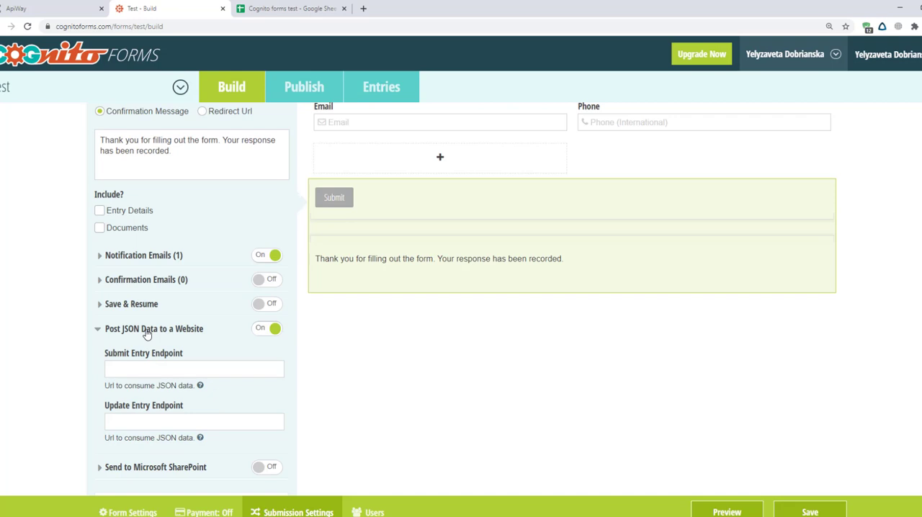
mouse_move(147, 334)
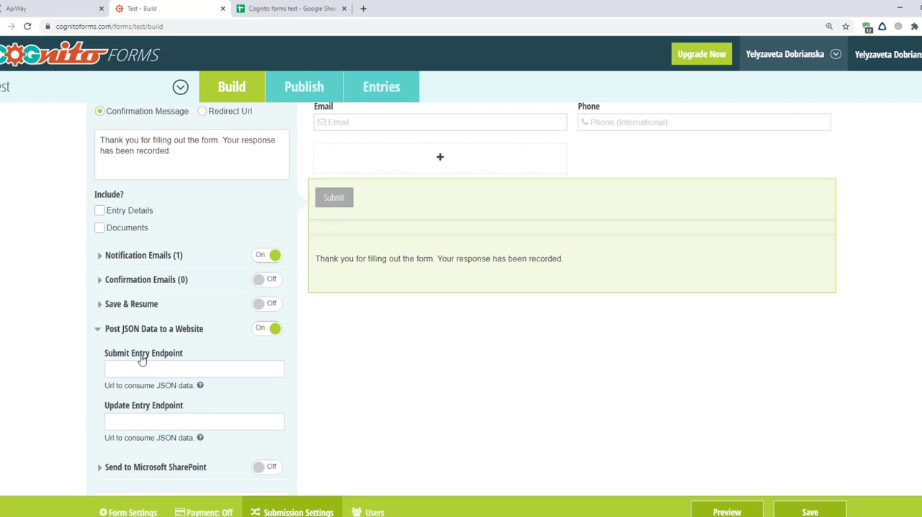
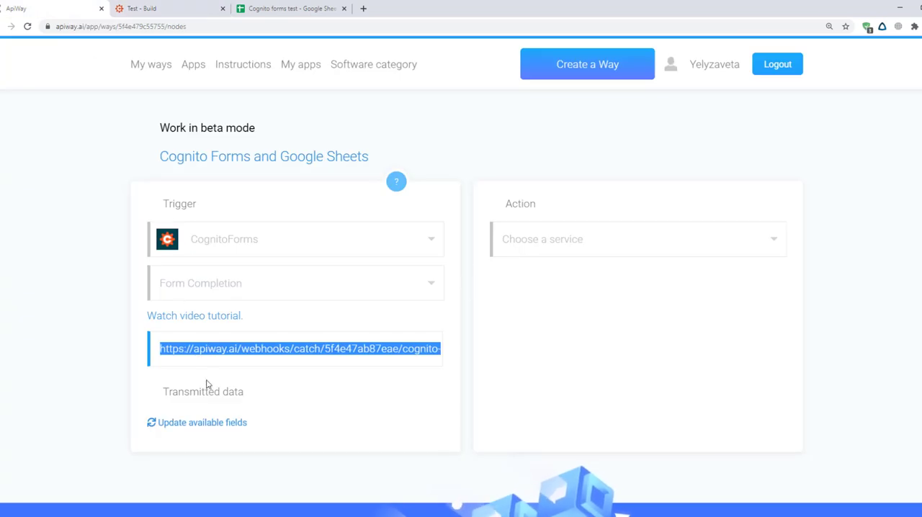
- Start Update available fields so the trigger waits for an incoming webhook entry
click(202, 422)
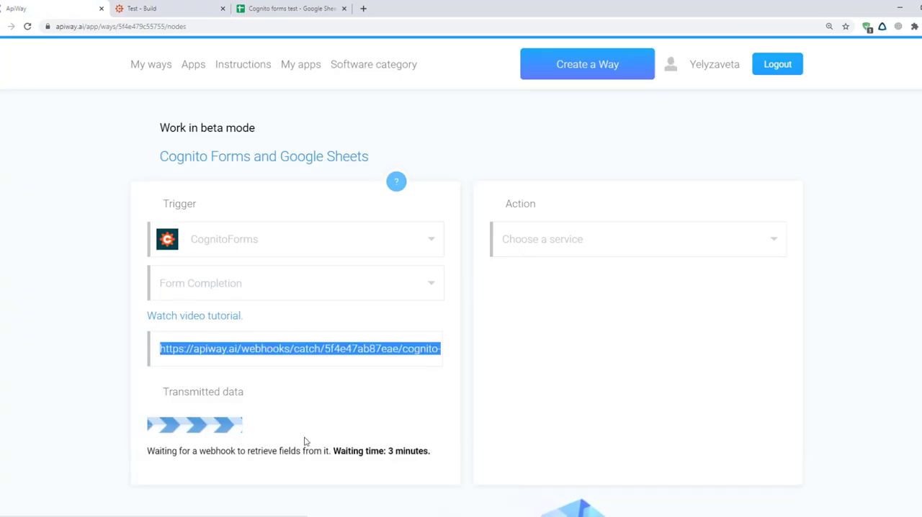
mouse_move(444, 454)
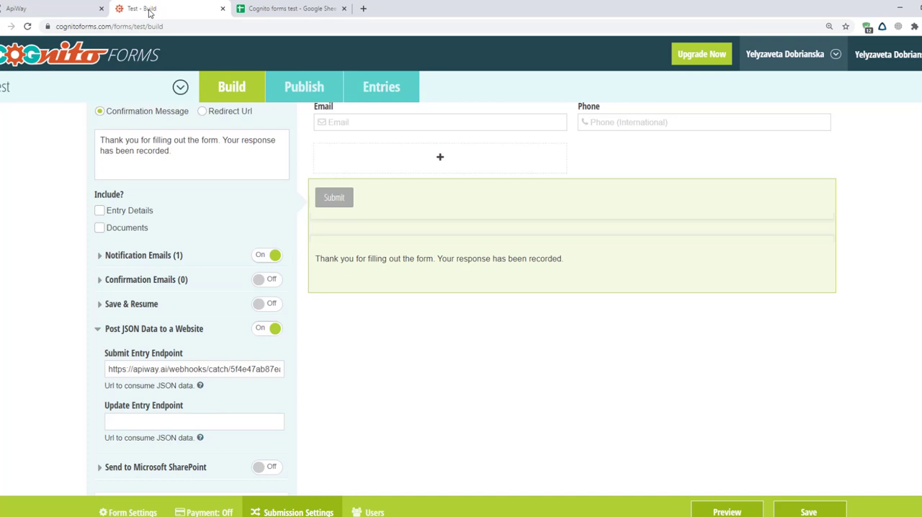
mouse_move(304, 87)
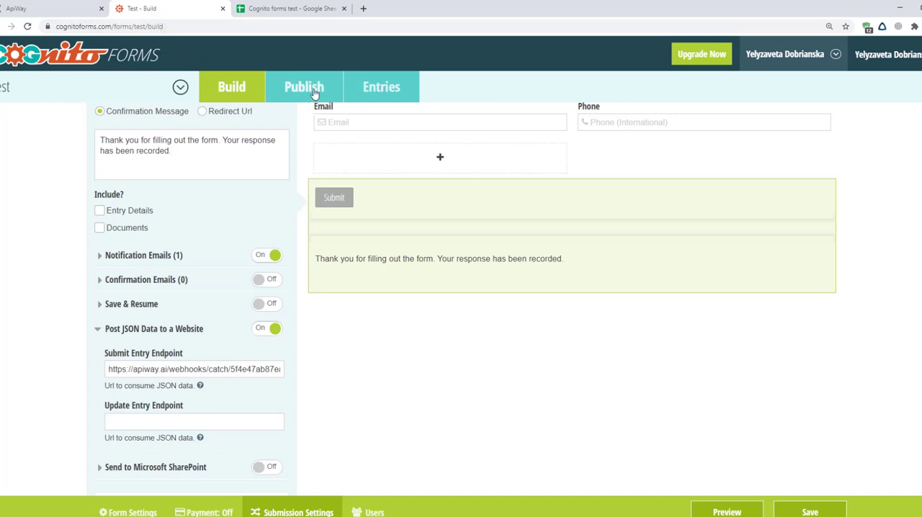
- Publish the Test form and fill in Jane Dou with an email and the suggested phone number
click(304, 86)
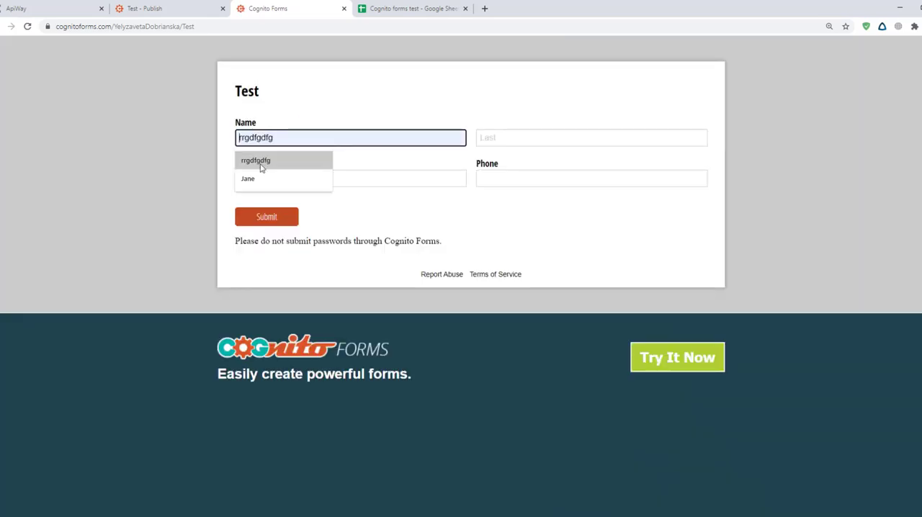
text(Dou)
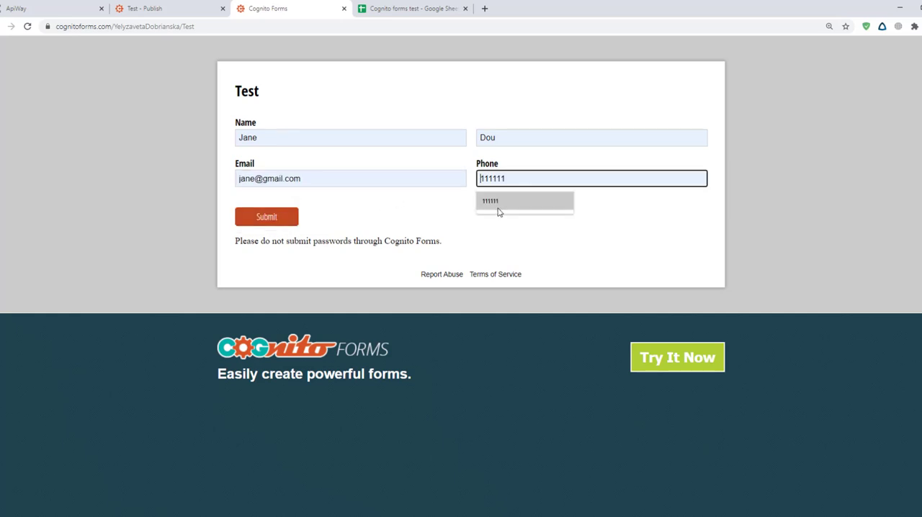
click(267, 216)
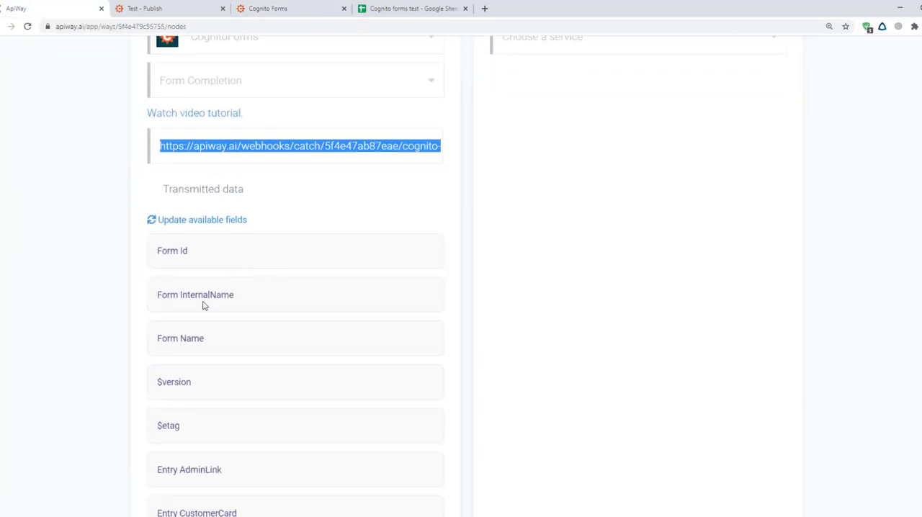
mouse_move(303, 288)
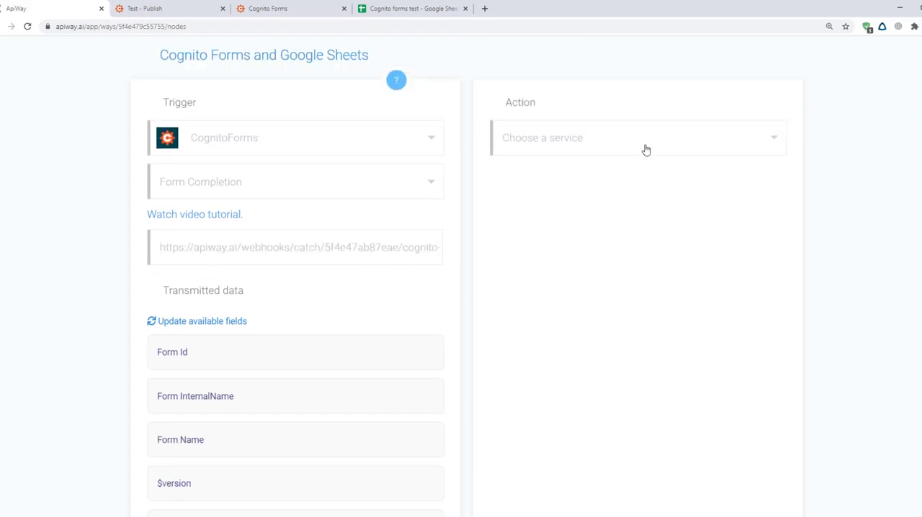
- Choose Google Sheets as the action service with the Create Spreadsheet Row action
click(636, 138)
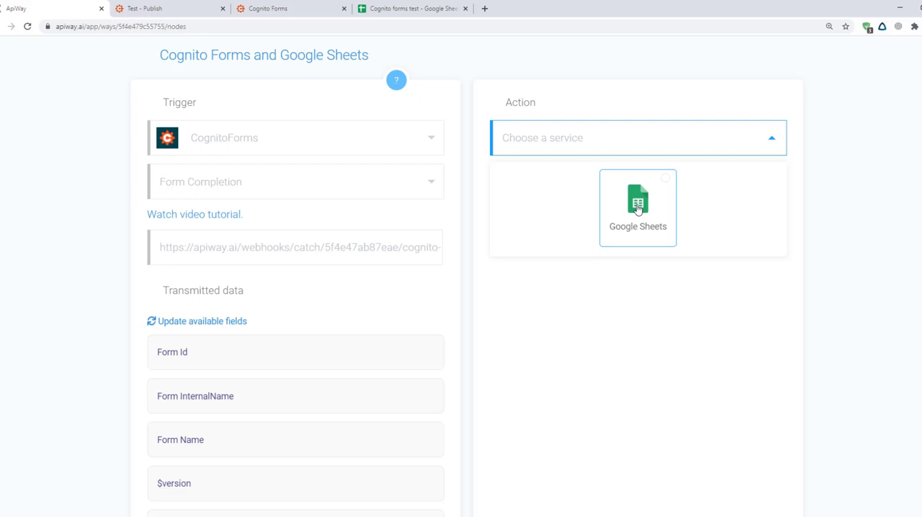
click(637, 207)
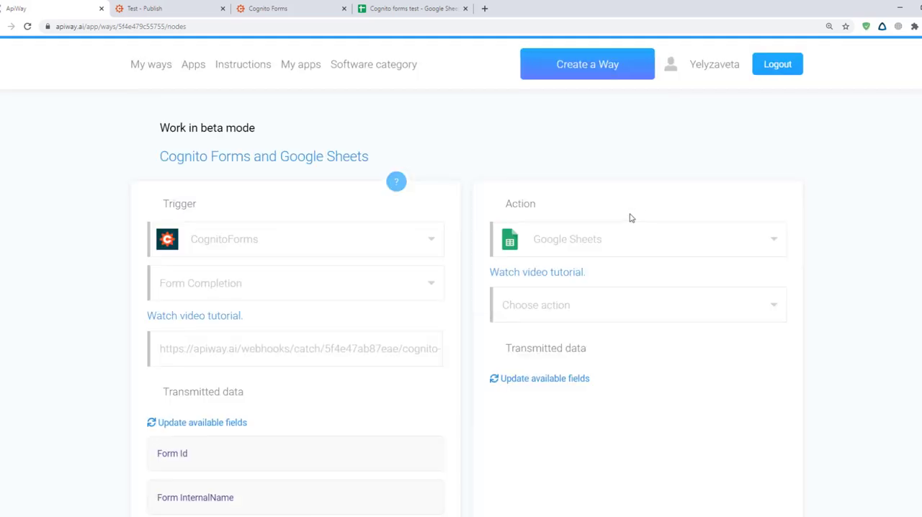
click(637, 306)
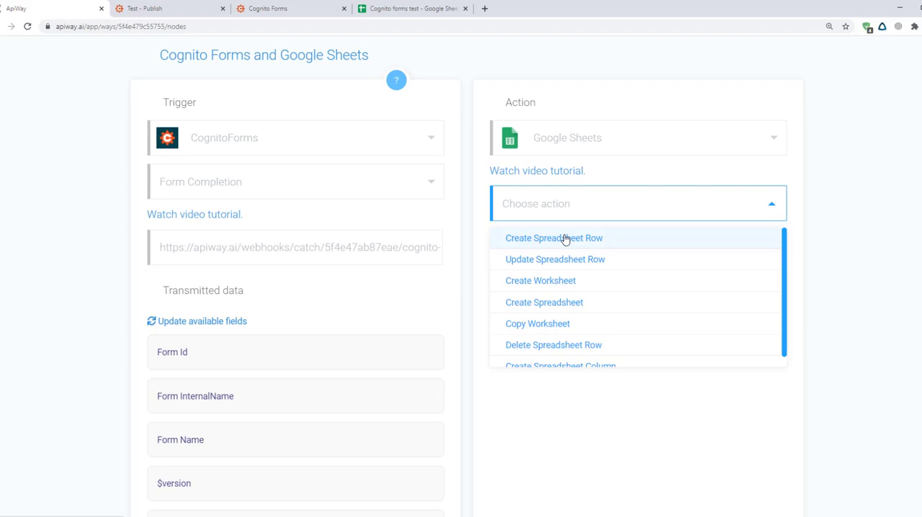
click(553, 238)
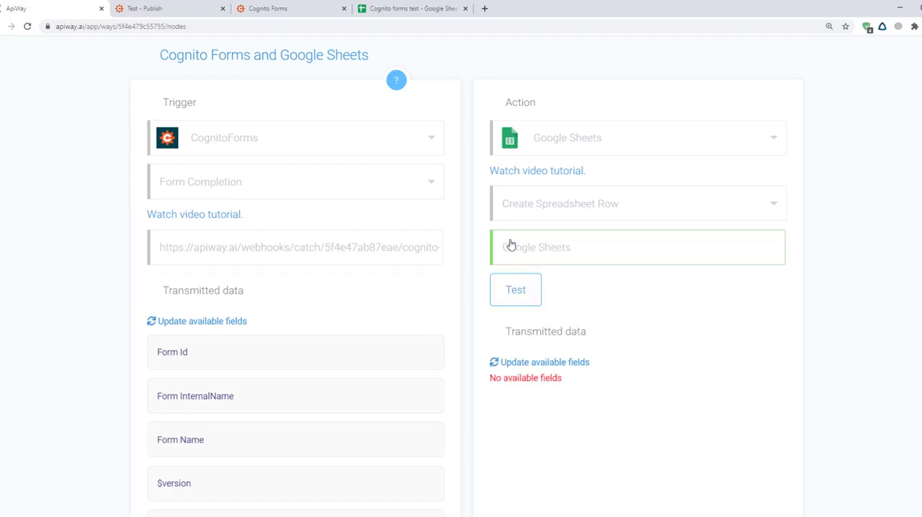
scroll(down, 3)
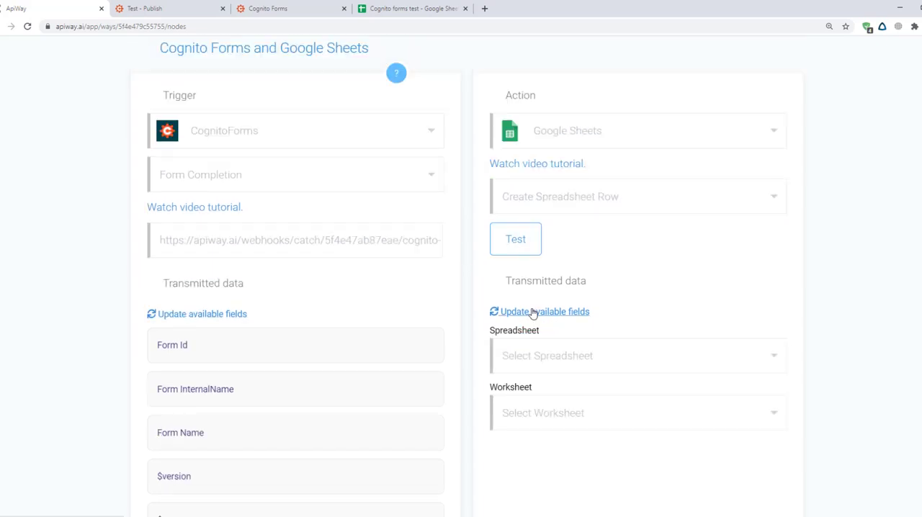
- Target the 'Cognito forms test' spreadsheet and its Sheet1 worksheet for the new rows
scroll(down, 3)
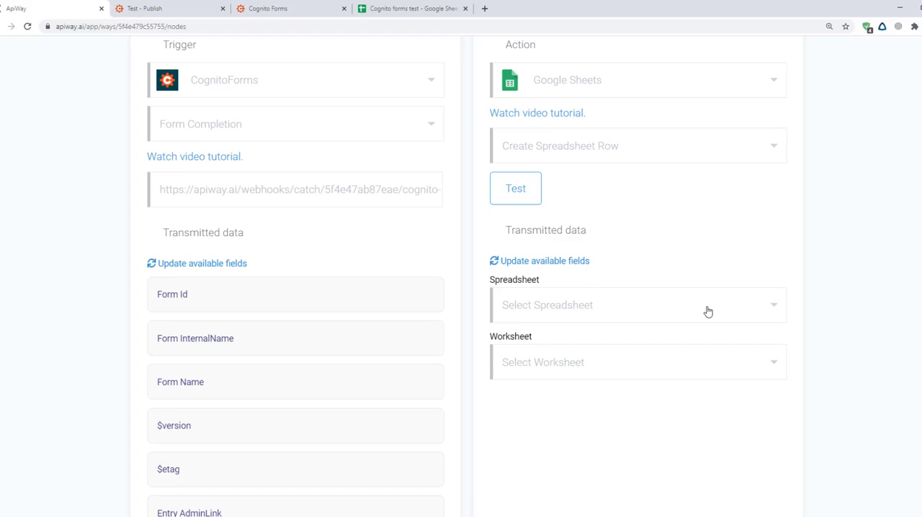
click(637, 305)
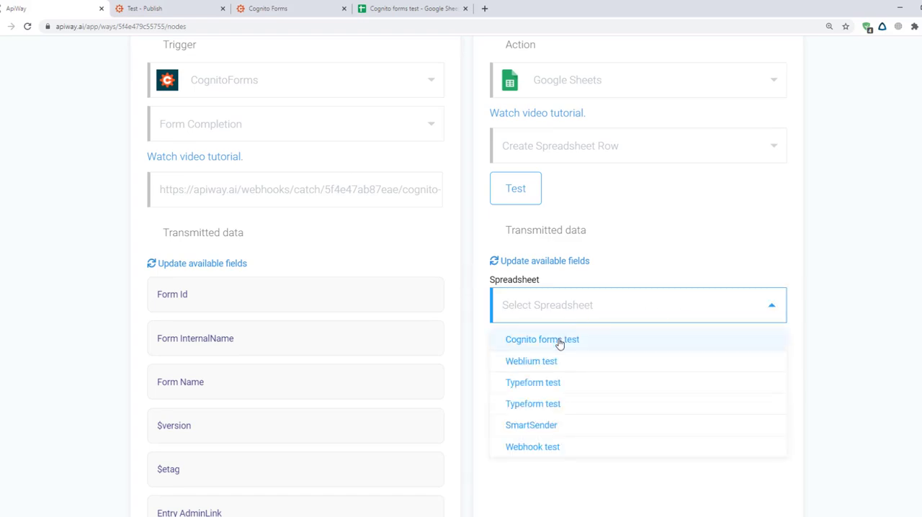
click(541, 340)
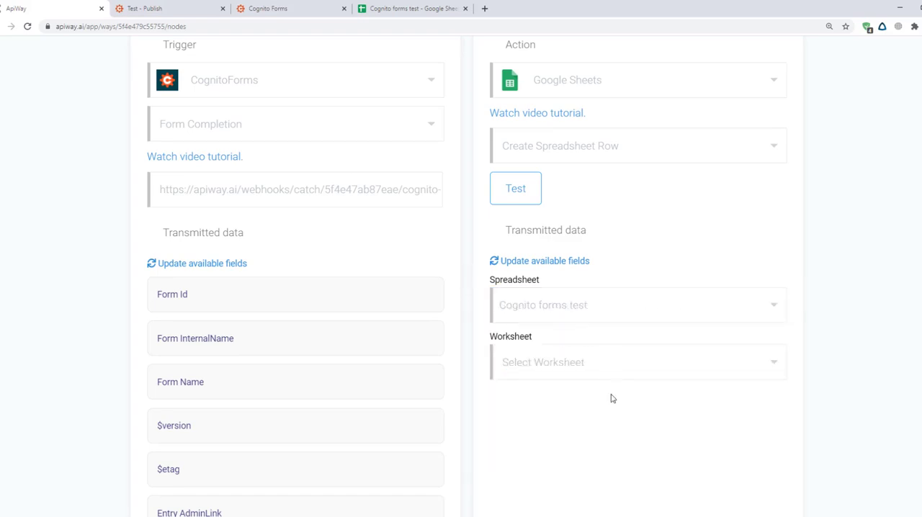
click(637, 362)
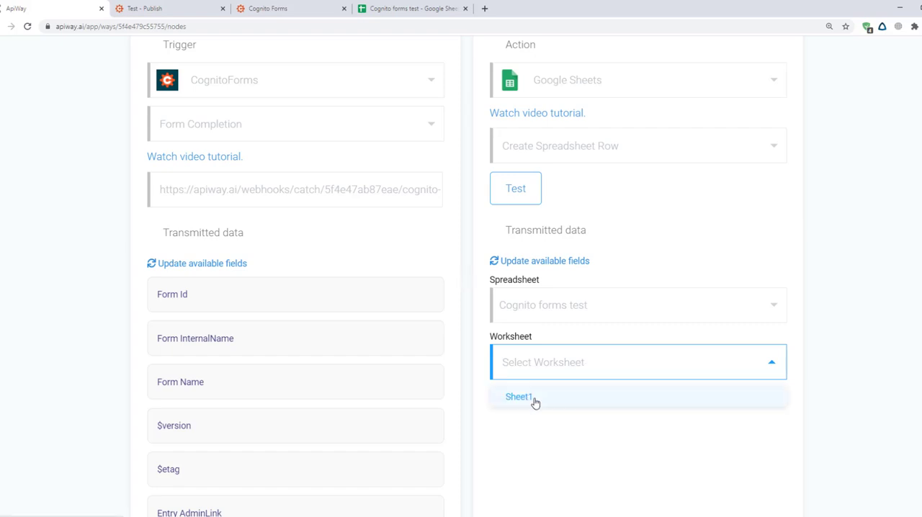
click(519, 396)
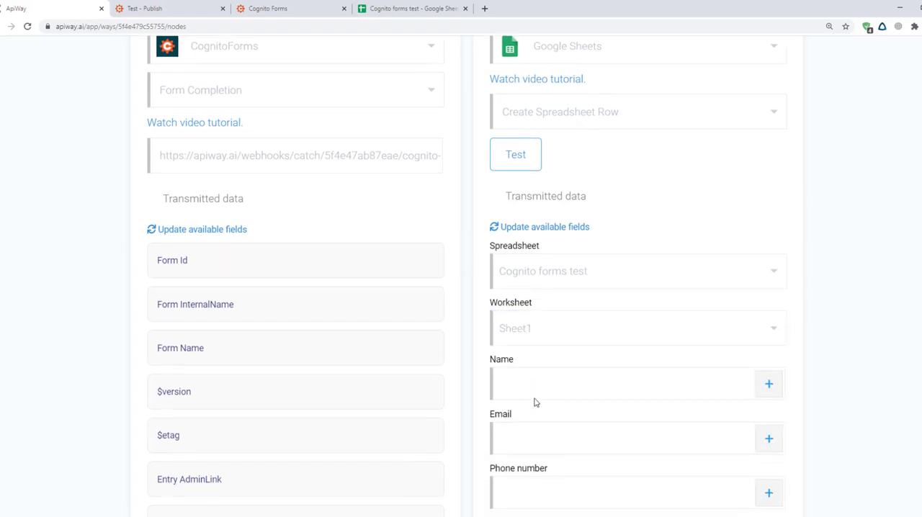
- Map Name First into the Name column and Email into Email, then save and activate the way
scroll(down, 3)
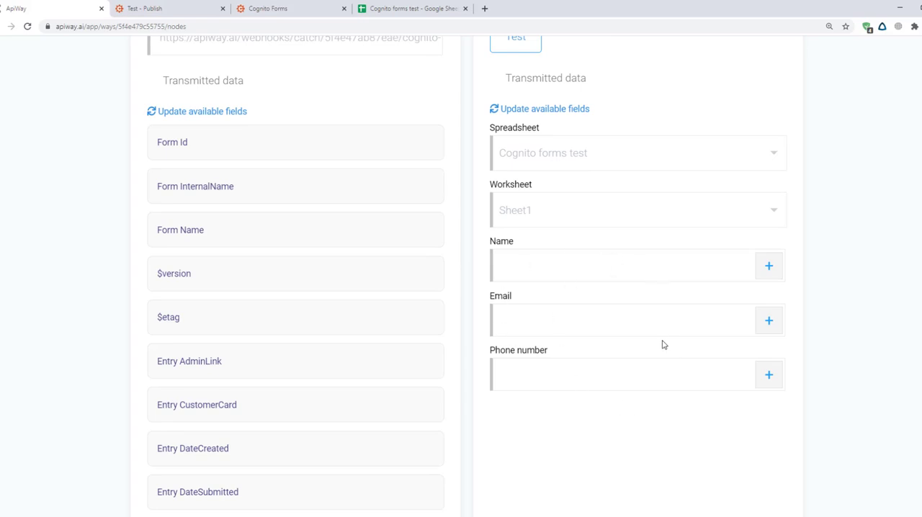
click(769, 265)
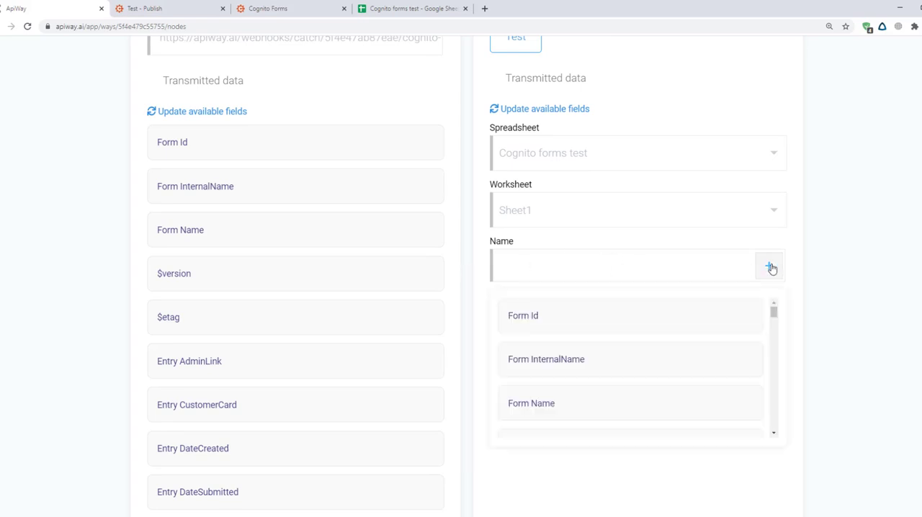
scroll(down, 3)
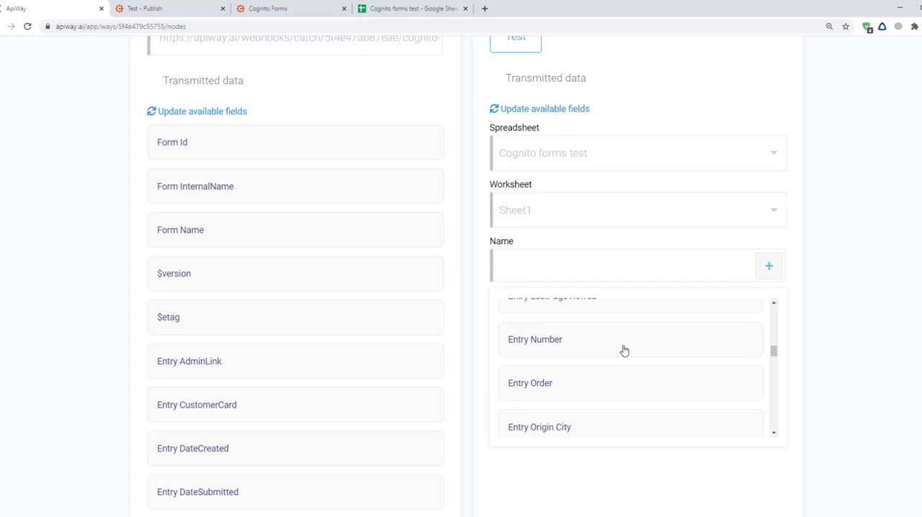
scroll(down, 3)
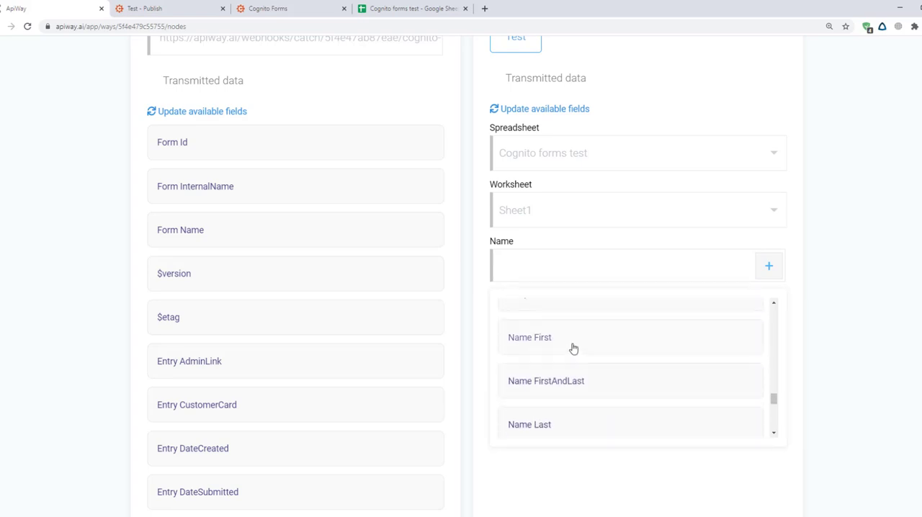
click(530, 337)
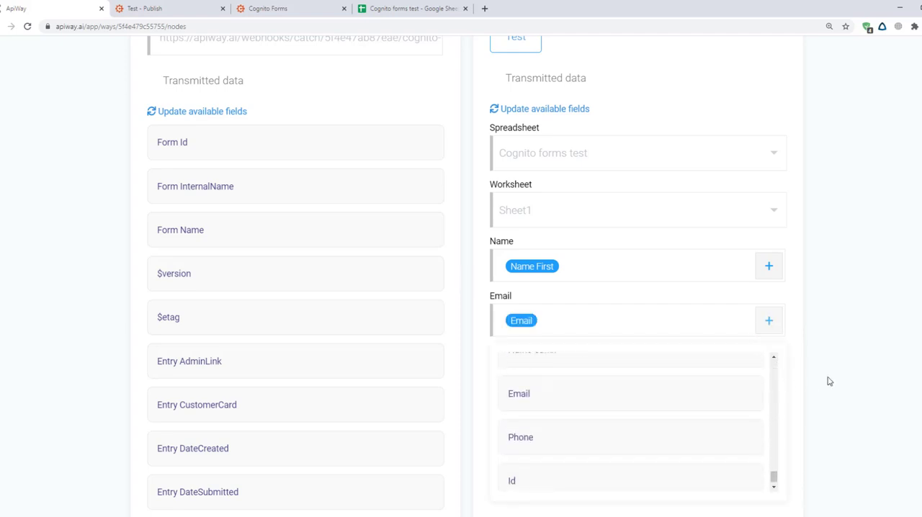
click(520, 437)
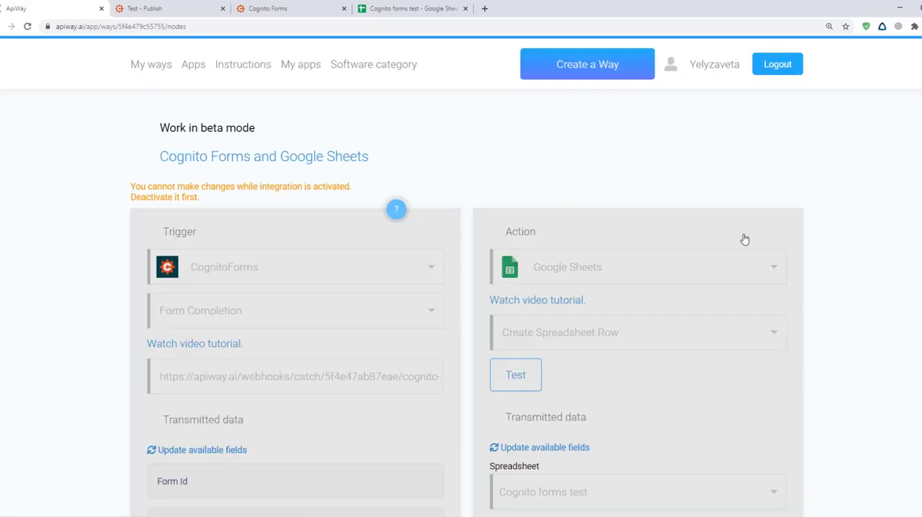
mouse_move(149, 63)
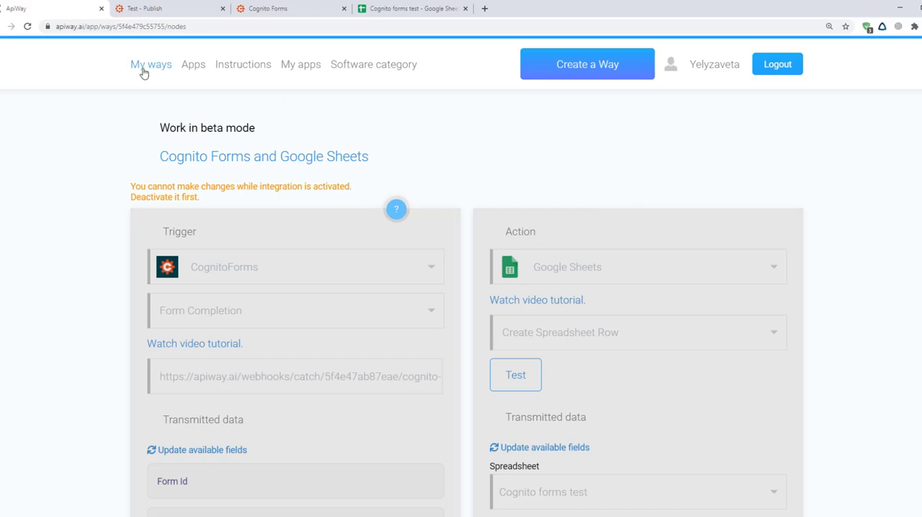
- Switch the Cognito Forms and Google Sheets way off from My ways and reopen it
click(150, 63)
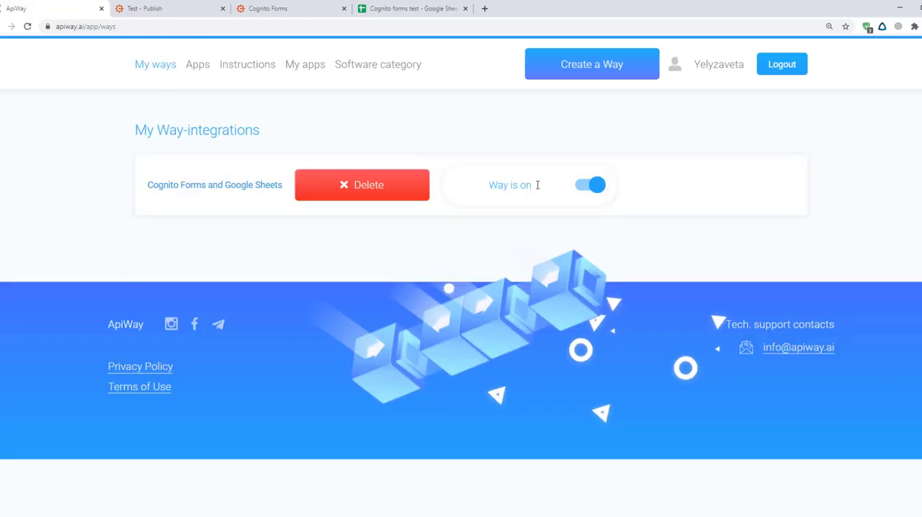
click(590, 185)
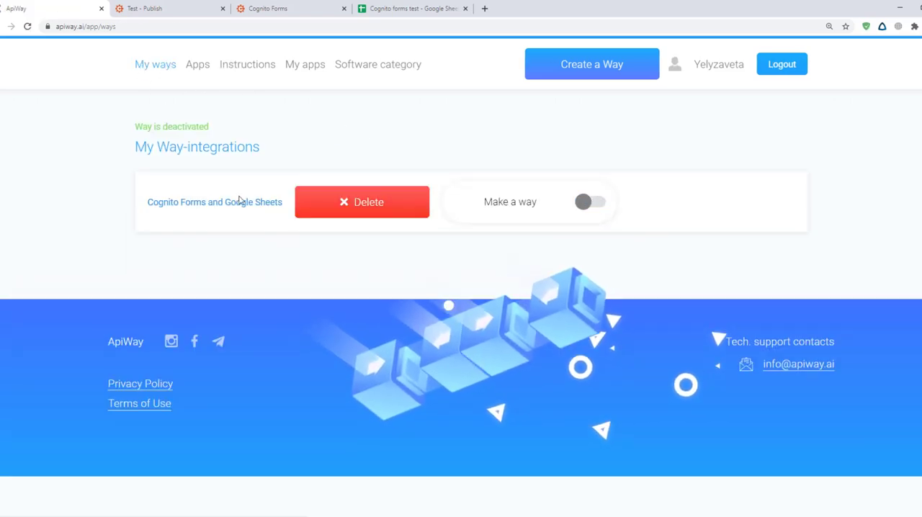
click(213, 201)
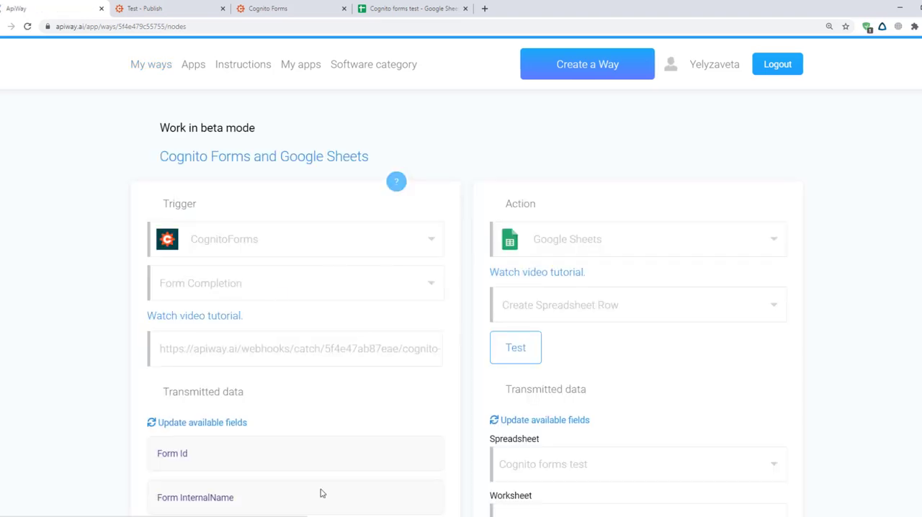
mouse_move(151, 63)
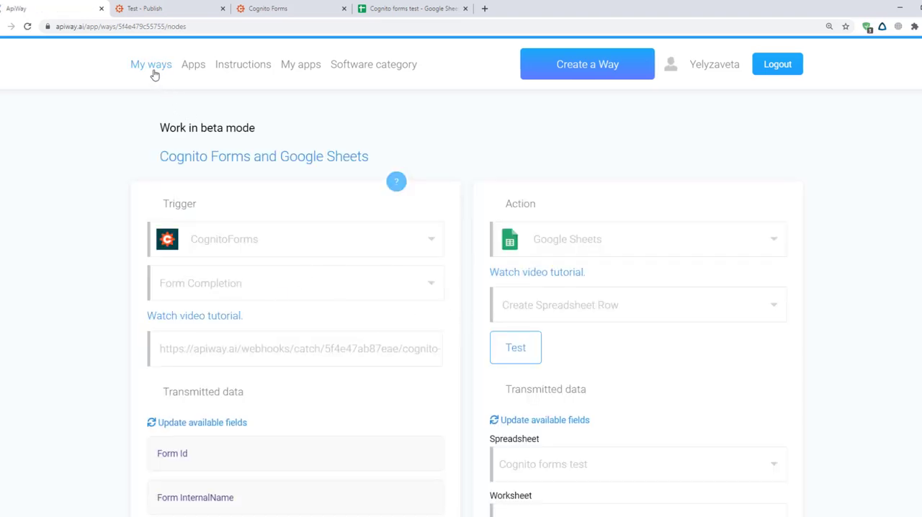
- Switch the way back on from My ways and go to the Cognito Forms test page
click(150, 63)
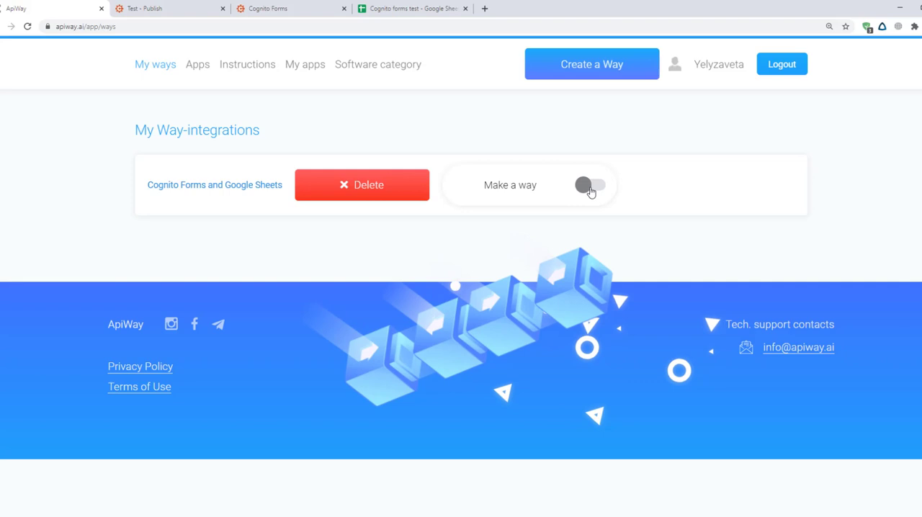
click(591, 184)
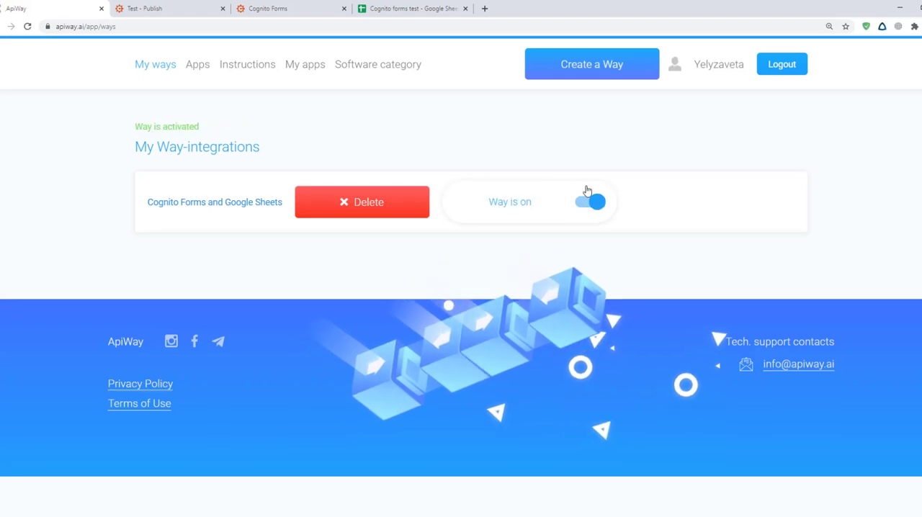
click(291, 8)
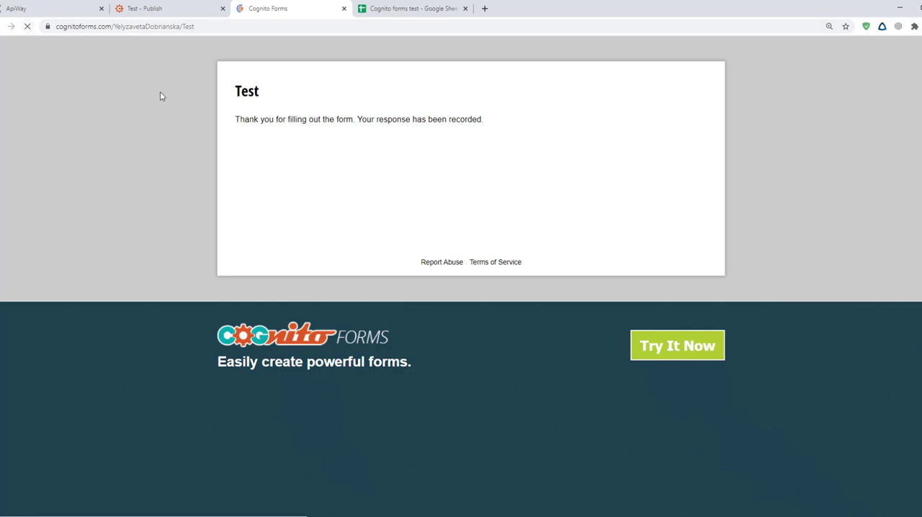
- Submit a test entry for Jane with phone 111111 and check the spreadsheet for the new row
text(Jane)
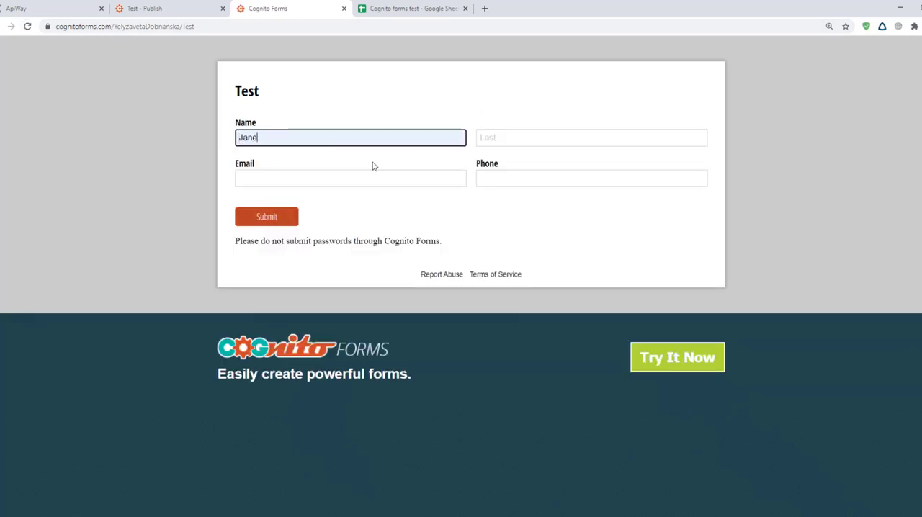
click(351, 179)
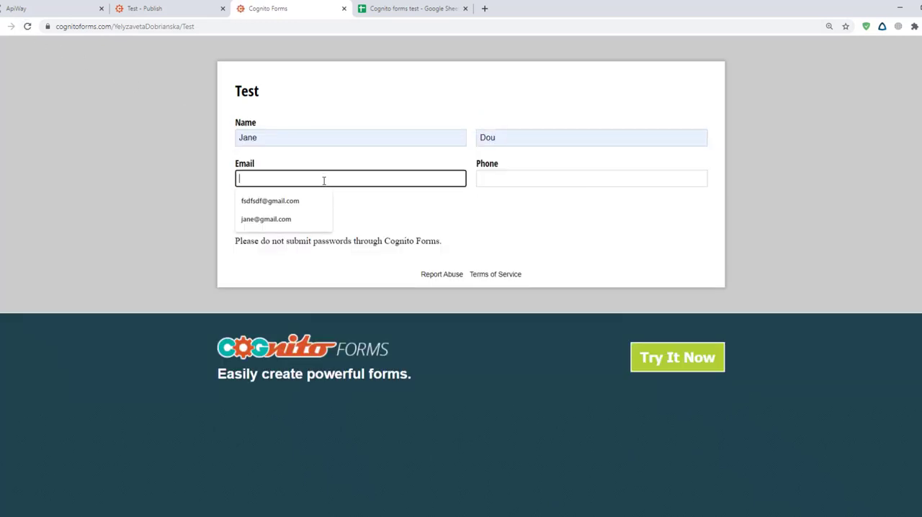
text(111111)
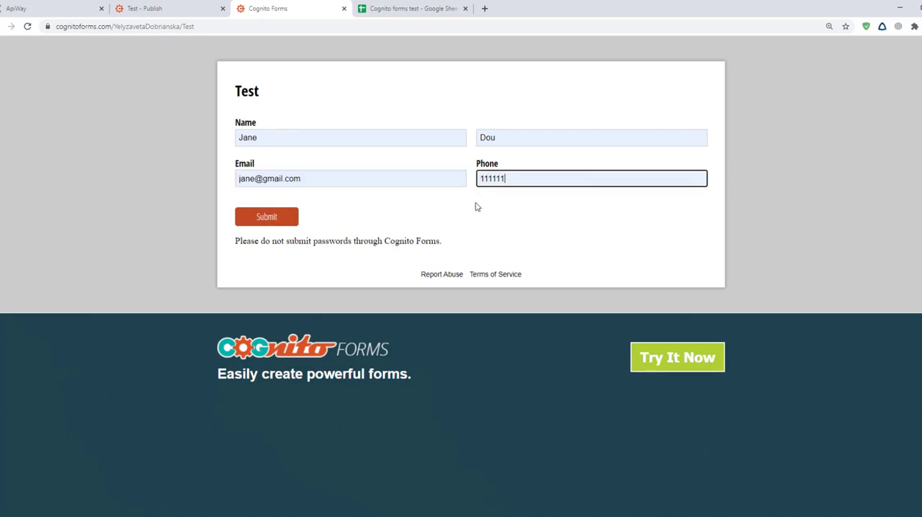
click(266, 216)
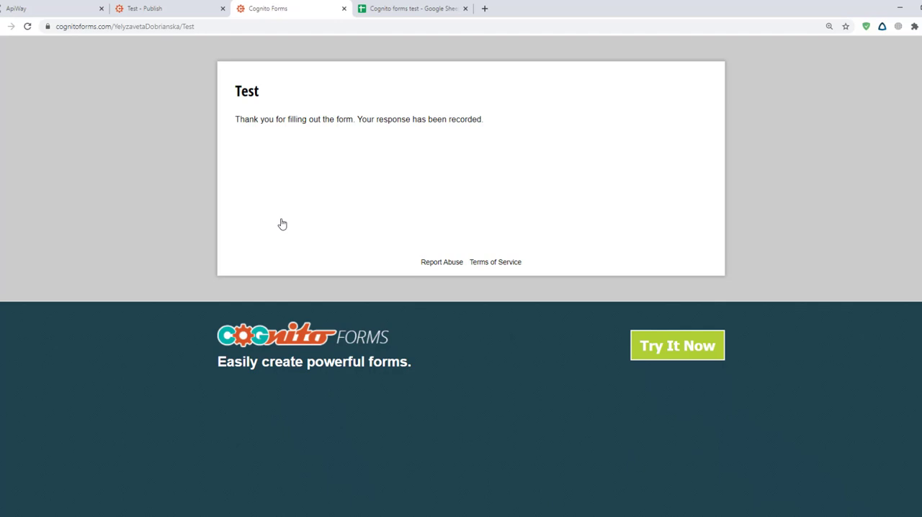
click(412, 9)
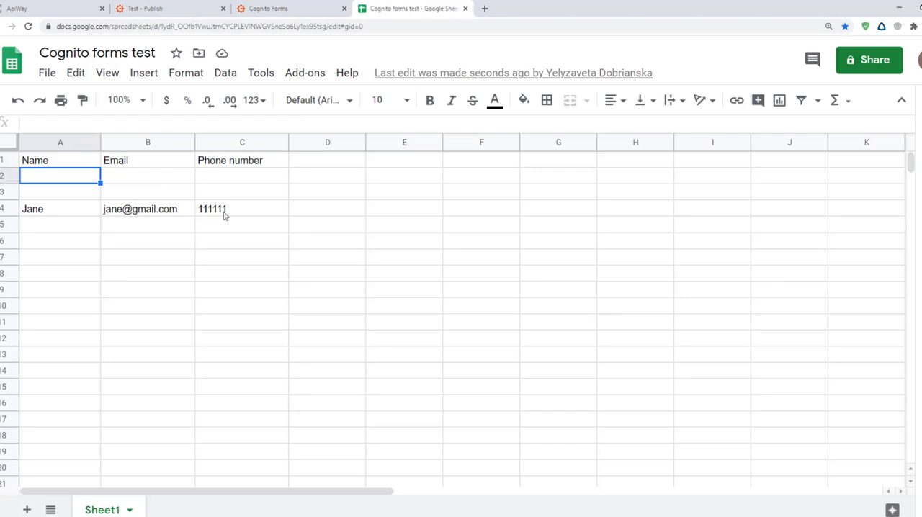
mouse_move(151, 288)
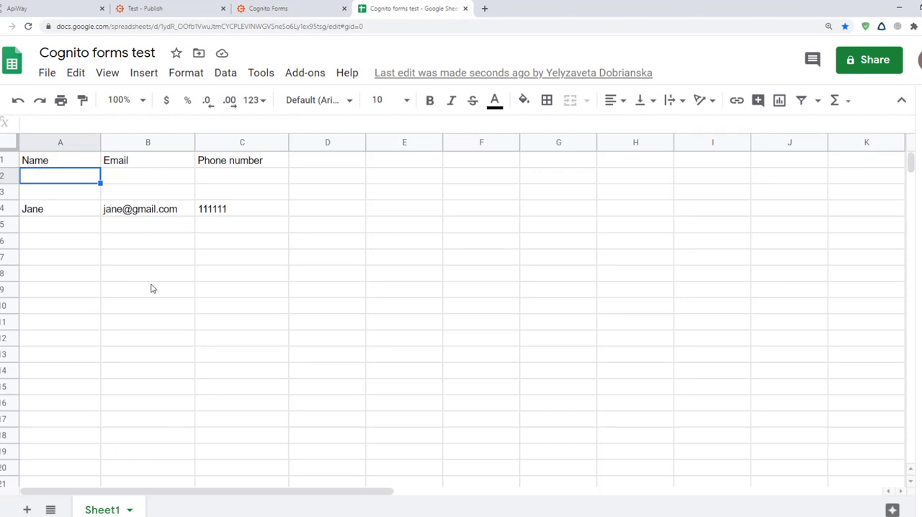
mouse_move(160, 240)
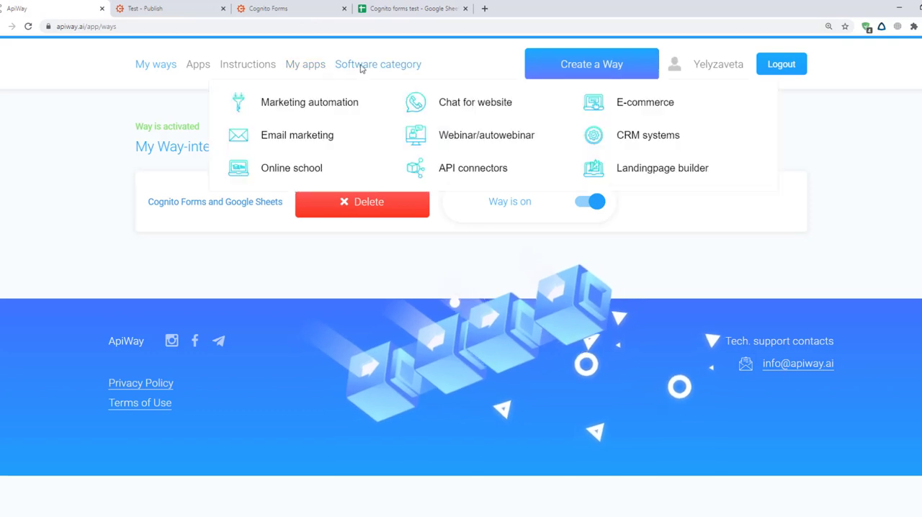
- Go to the Marketing automation software category from the top menu
click(308, 101)
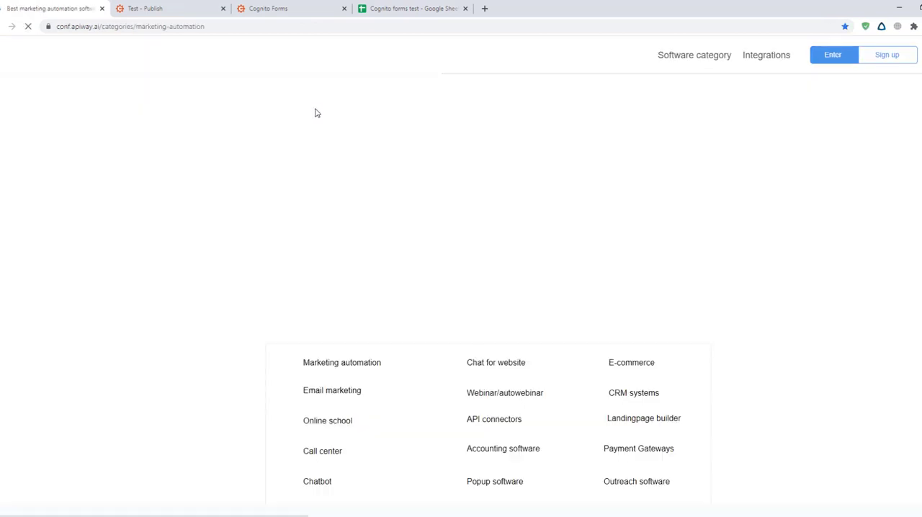